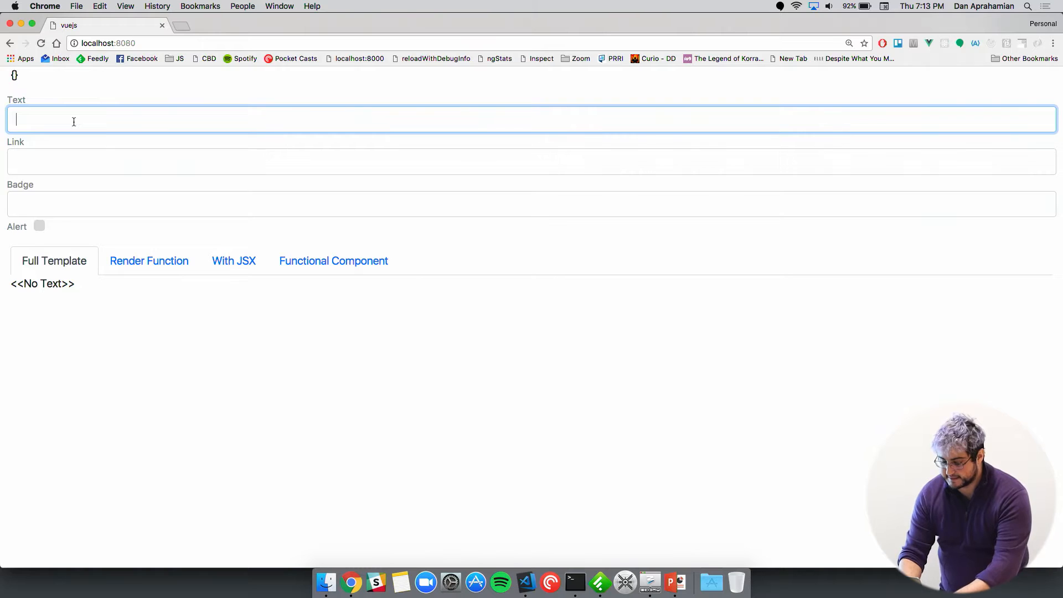
Enter 'Hello Vue NYC' in the Text field so the preview renders it.
type("Hello Vue")
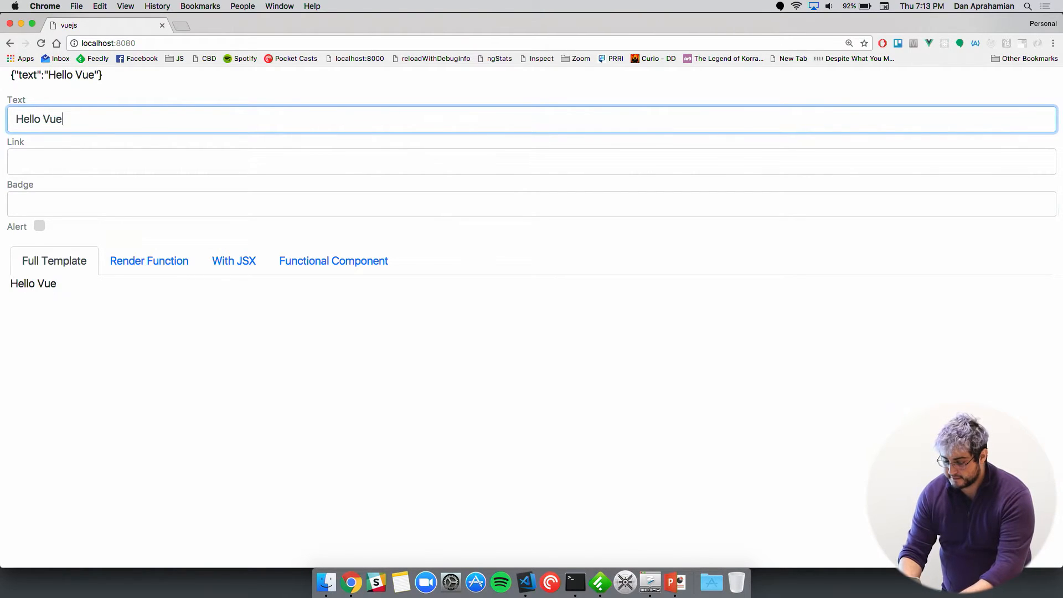
type("NYC")
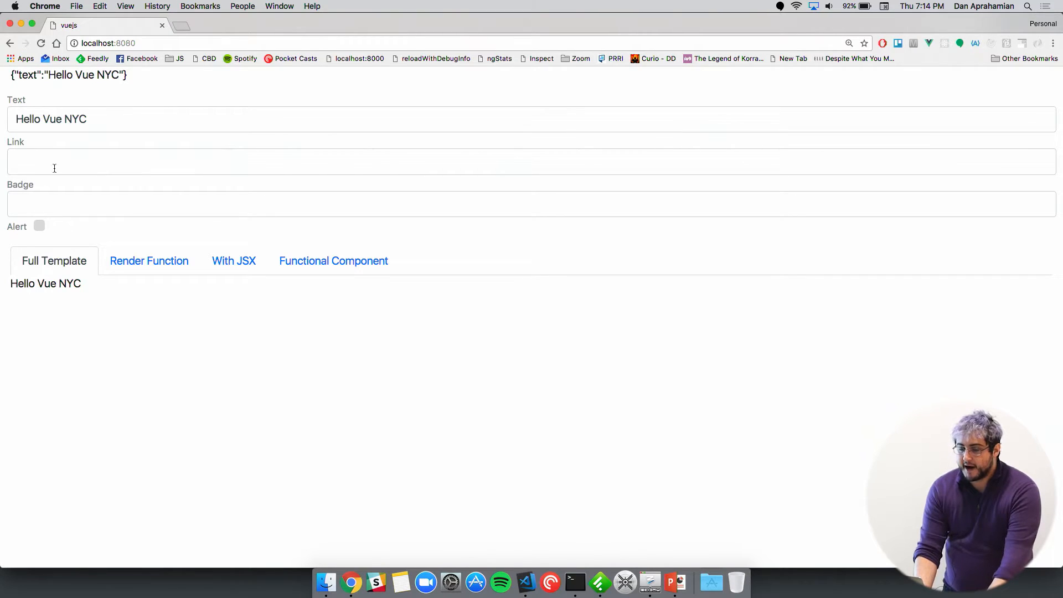
Set the link to google.com, the badge to 'new', and enable the alert option.
left_click(53, 161)
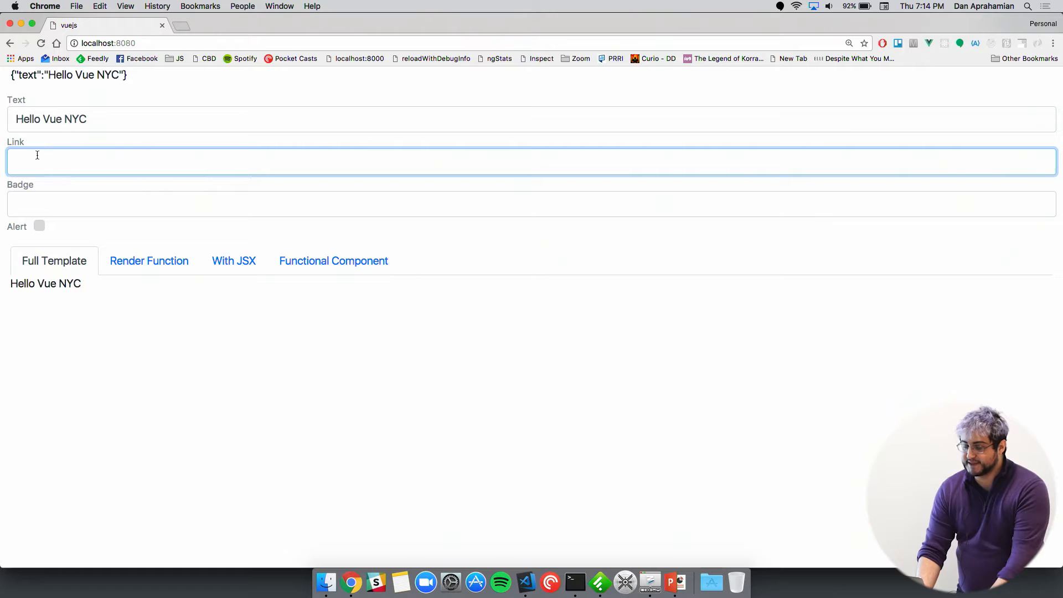
type("g")
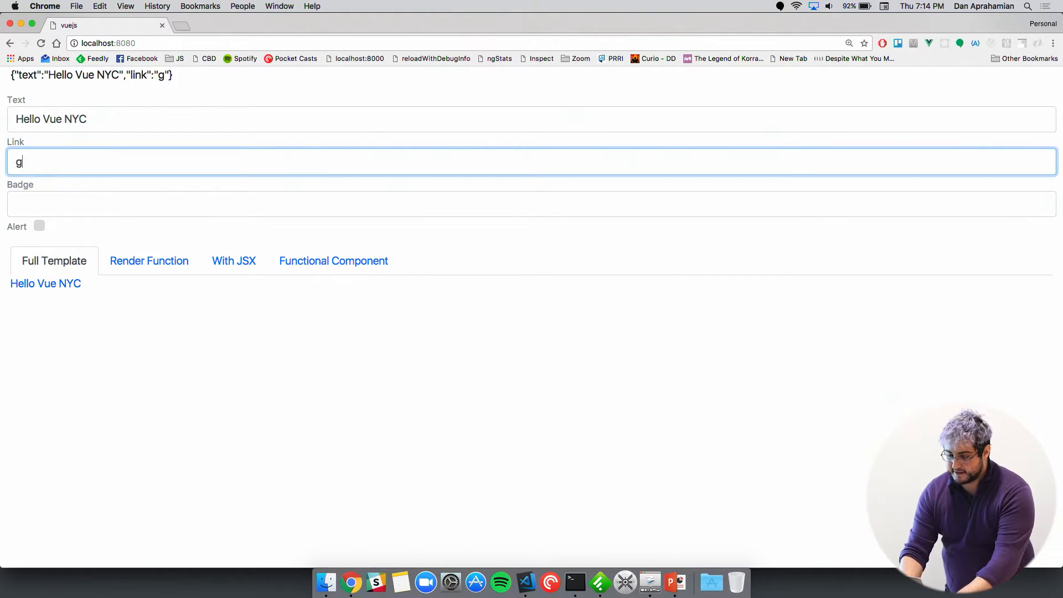
type("oogle.com")
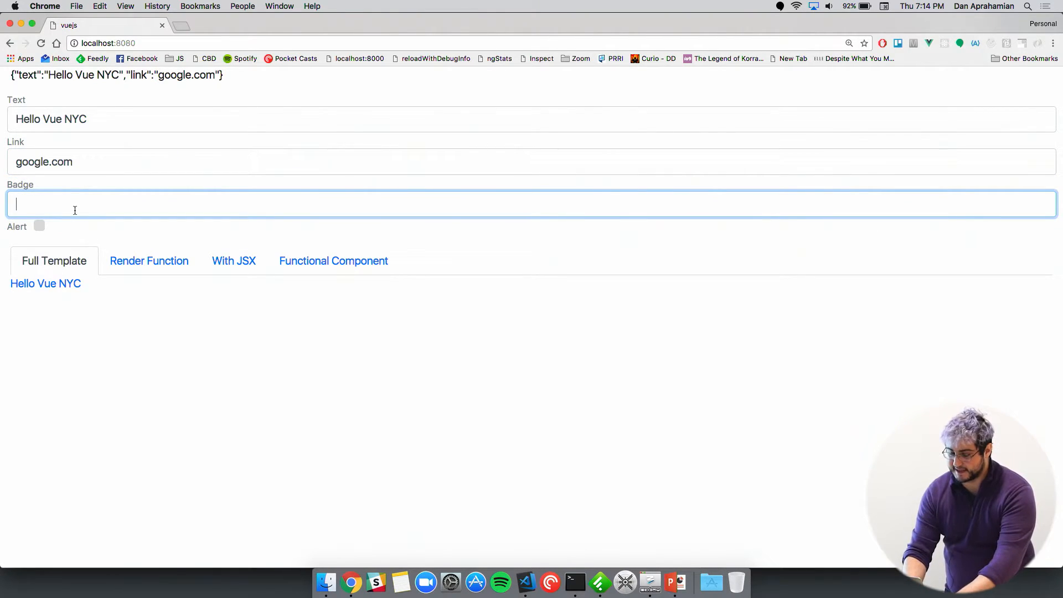
type("new")
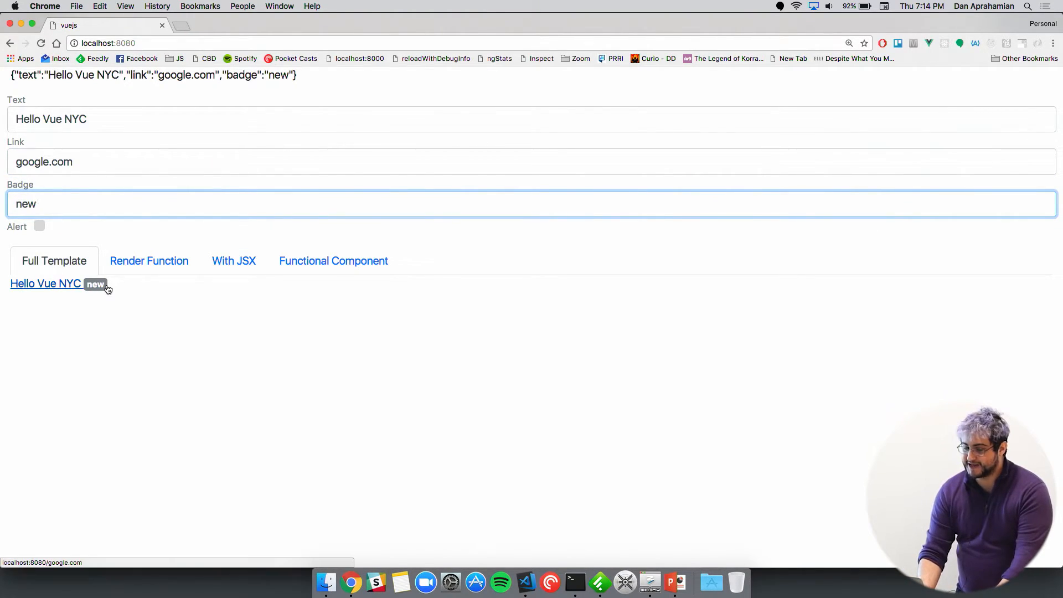
left_click(38, 225)
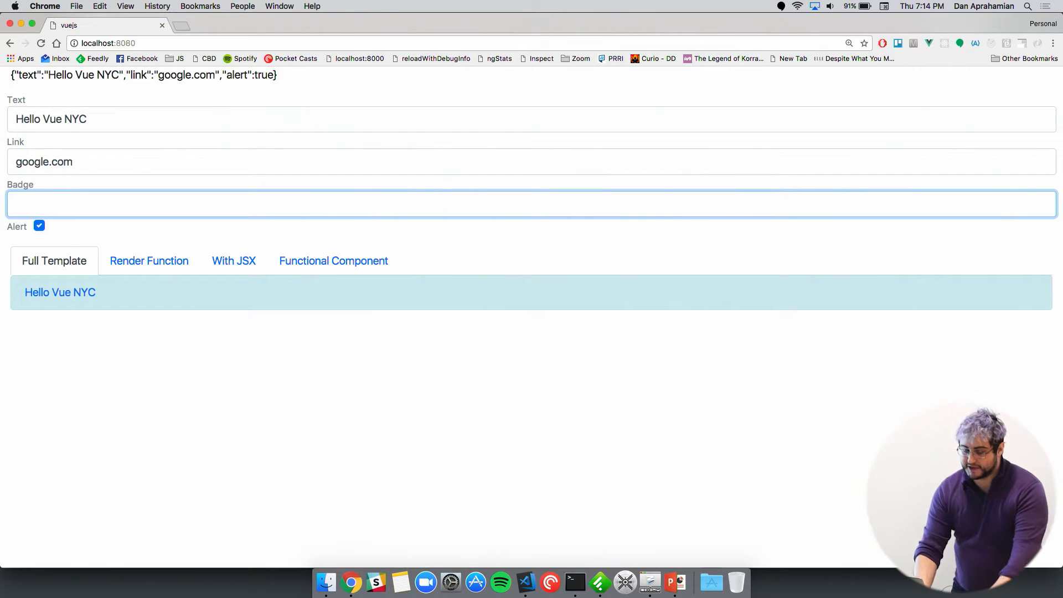
mouse_move(525, 581)
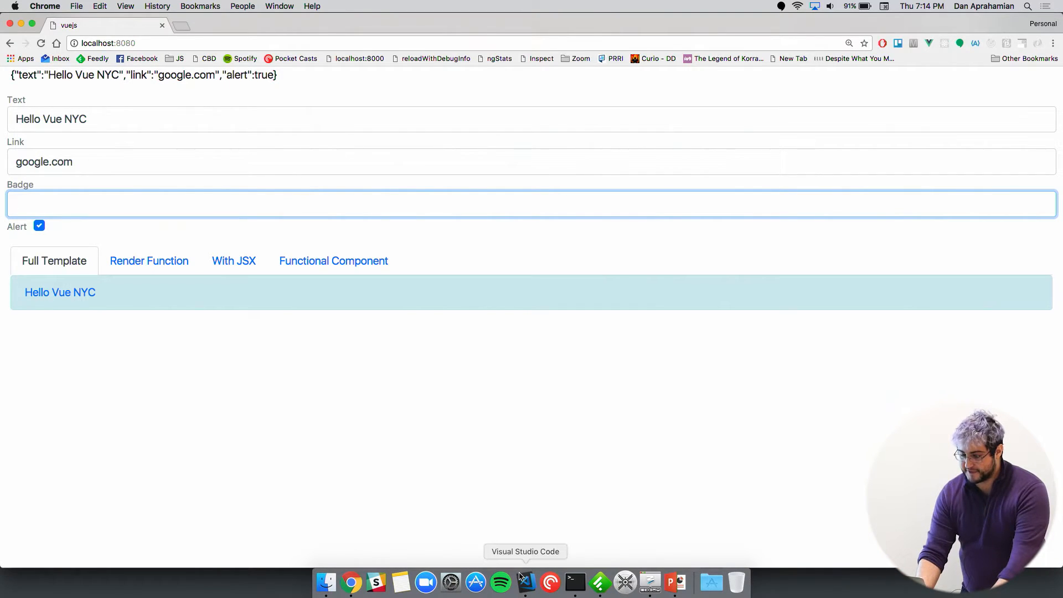
Switch to VS Code and view FullTemplate.vue's nested alert, link and badge conditionals.
left_click(525, 581)
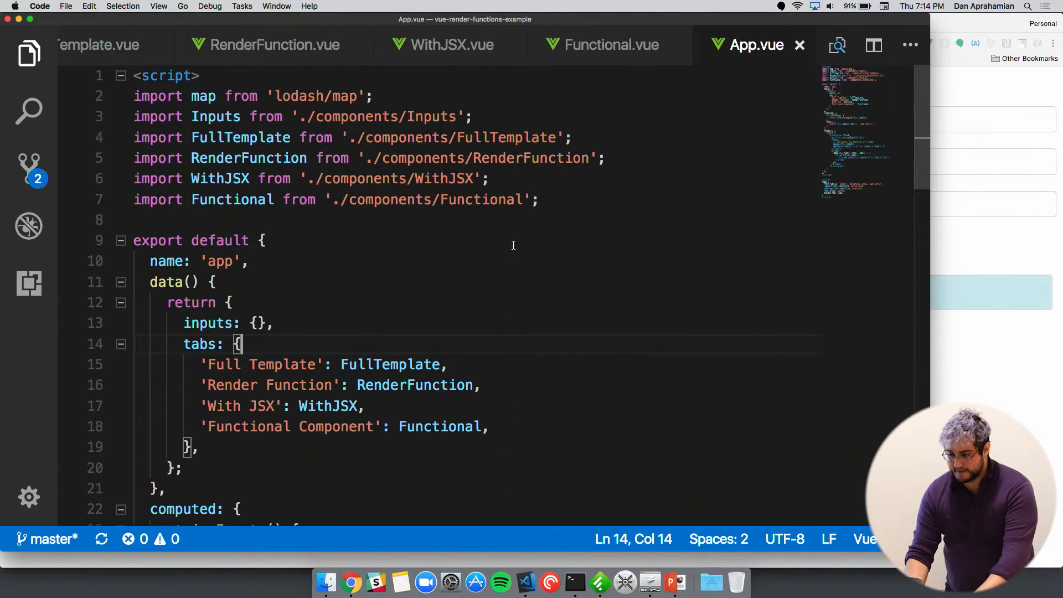
mouse_move(157, 55)
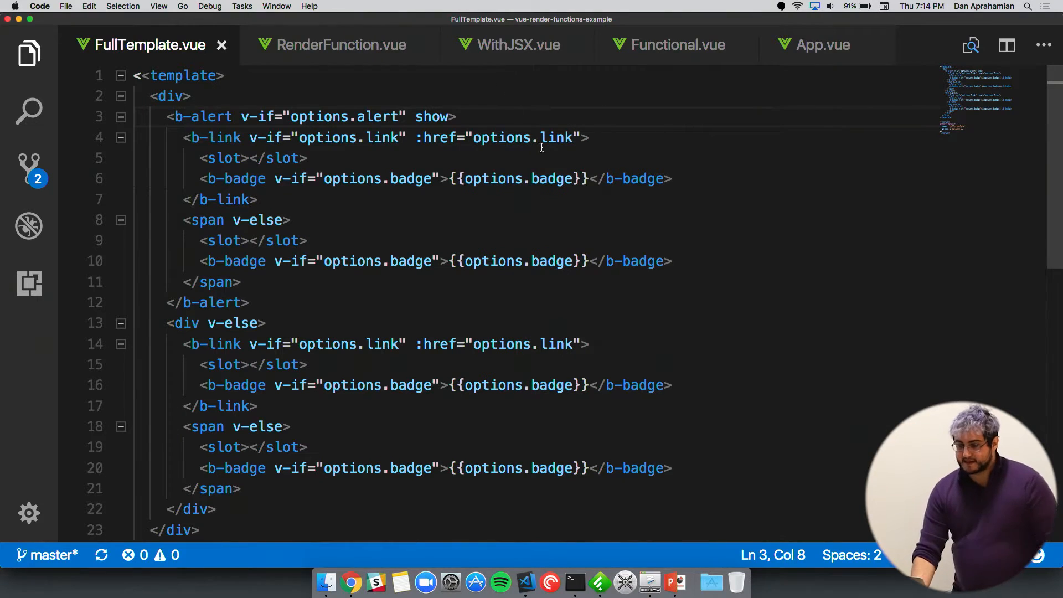
mouse_move(757, 265)
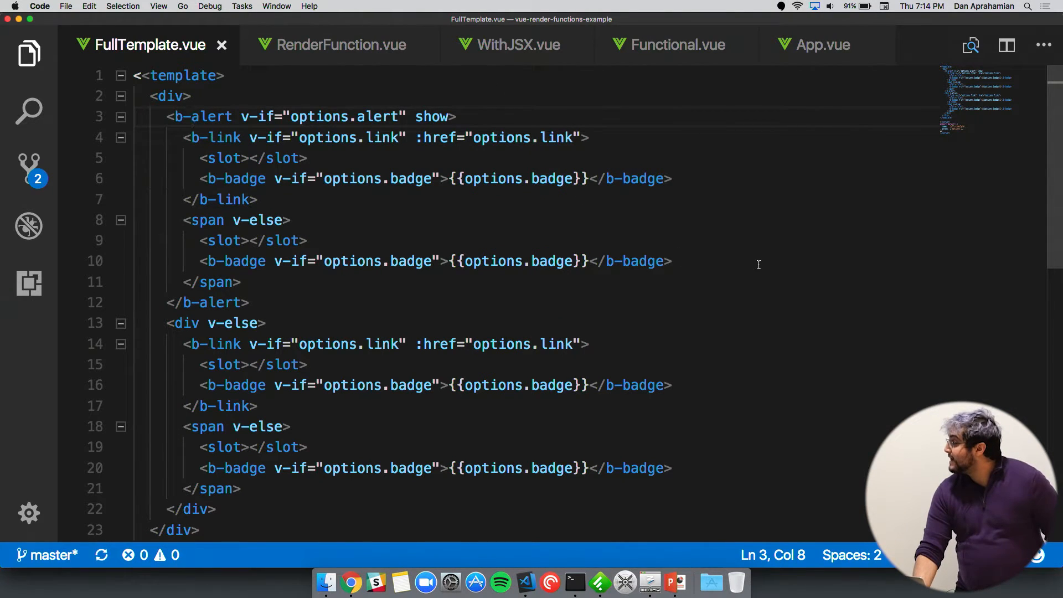
mouse_move(785, 273)
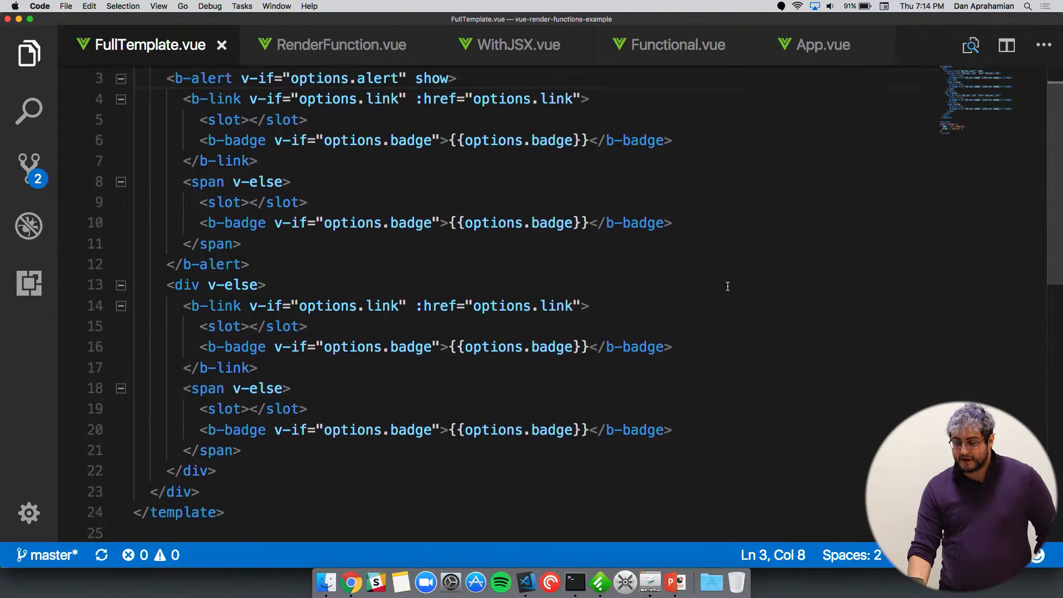
scroll("up", 3)
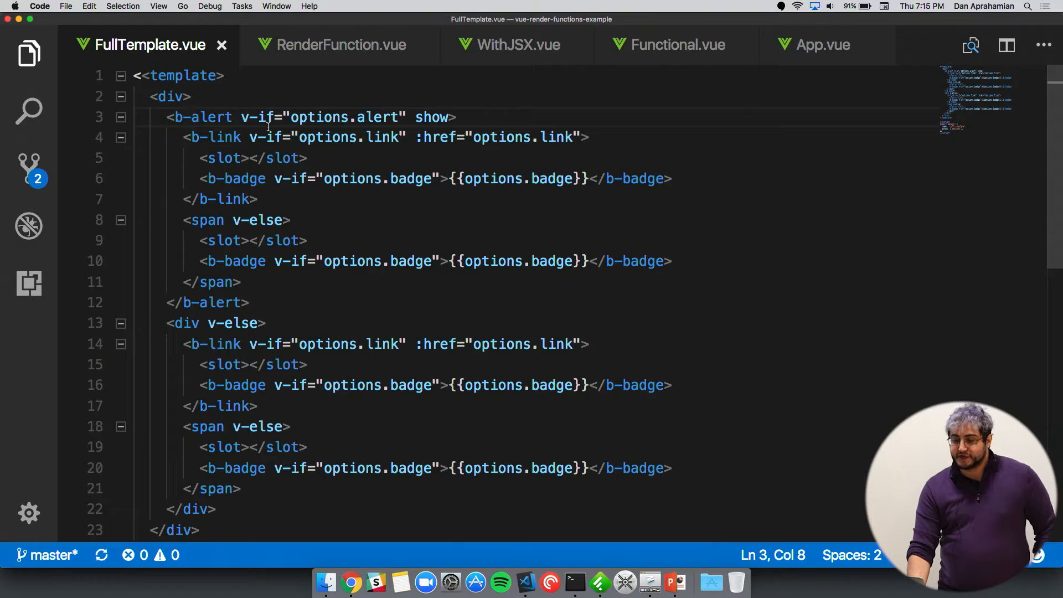
mouse_move(271, 125)
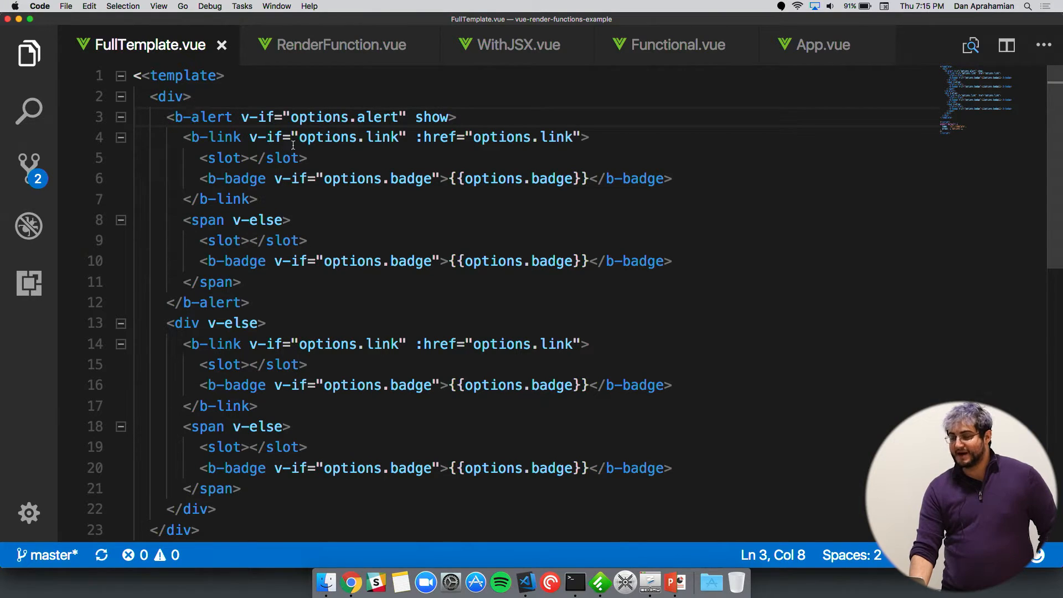
mouse_move(224, 219)
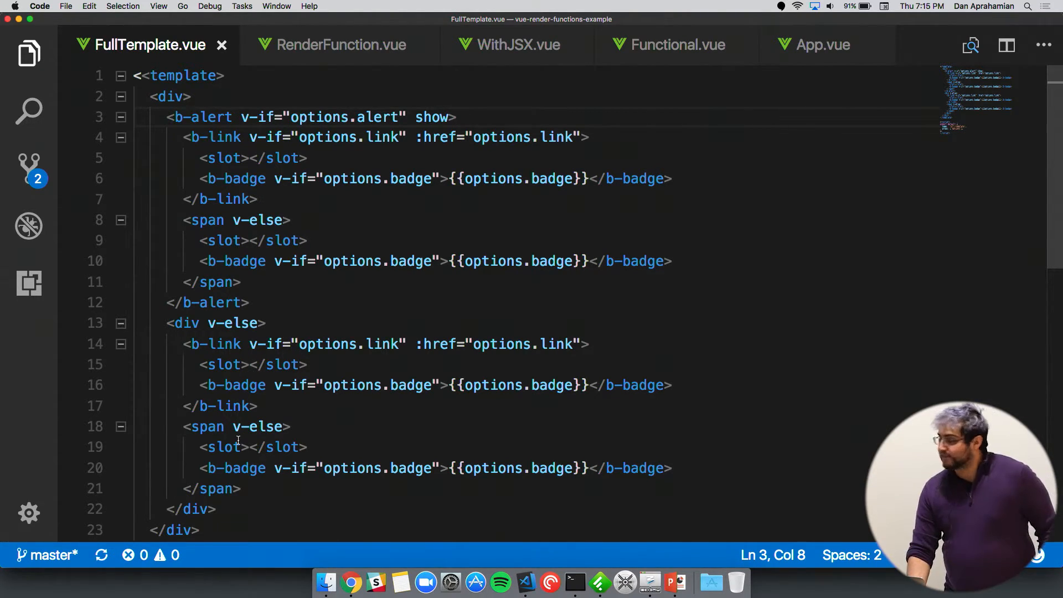
mouse_move(325, 278)
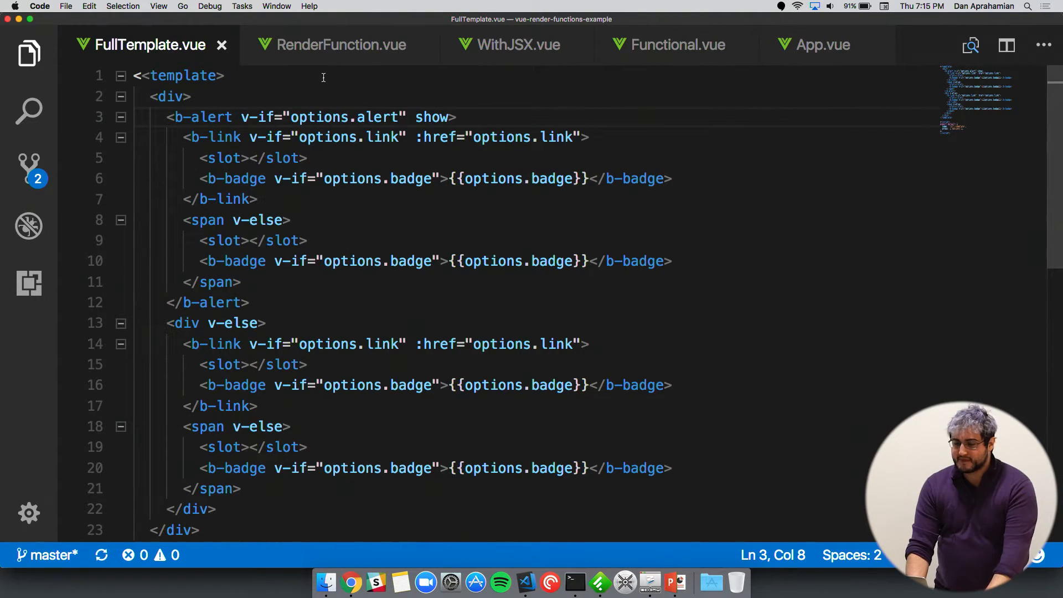
mouse_move(327, 73)
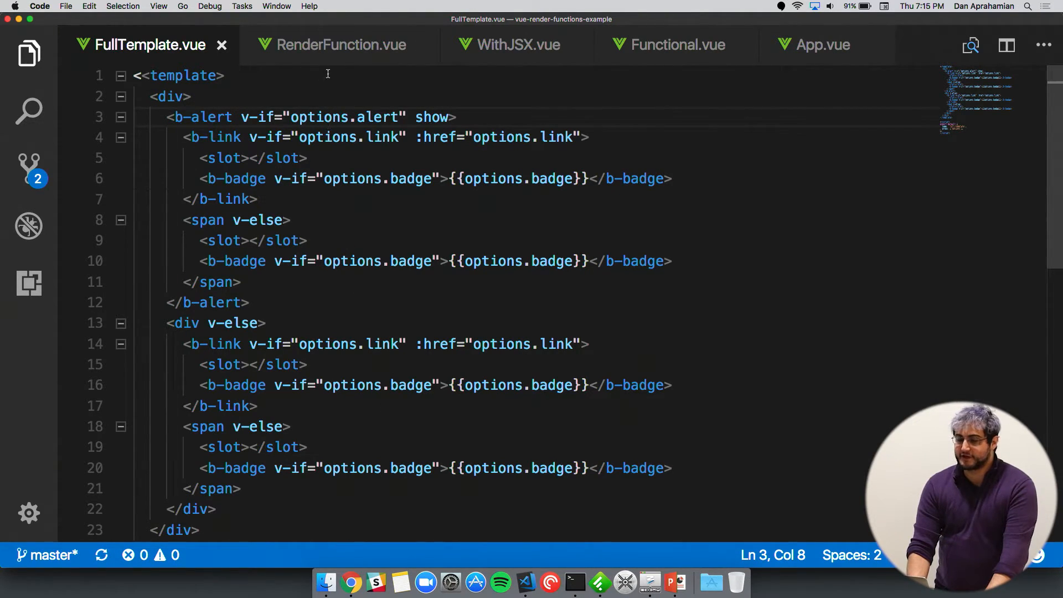
left_click(341, 44)
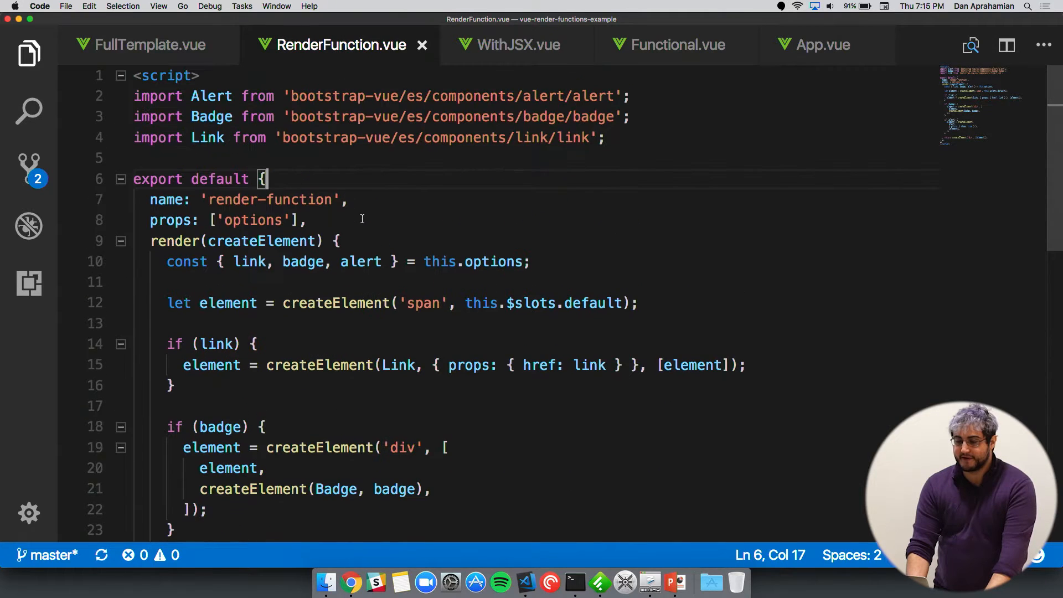
mouse_move(414, 126)
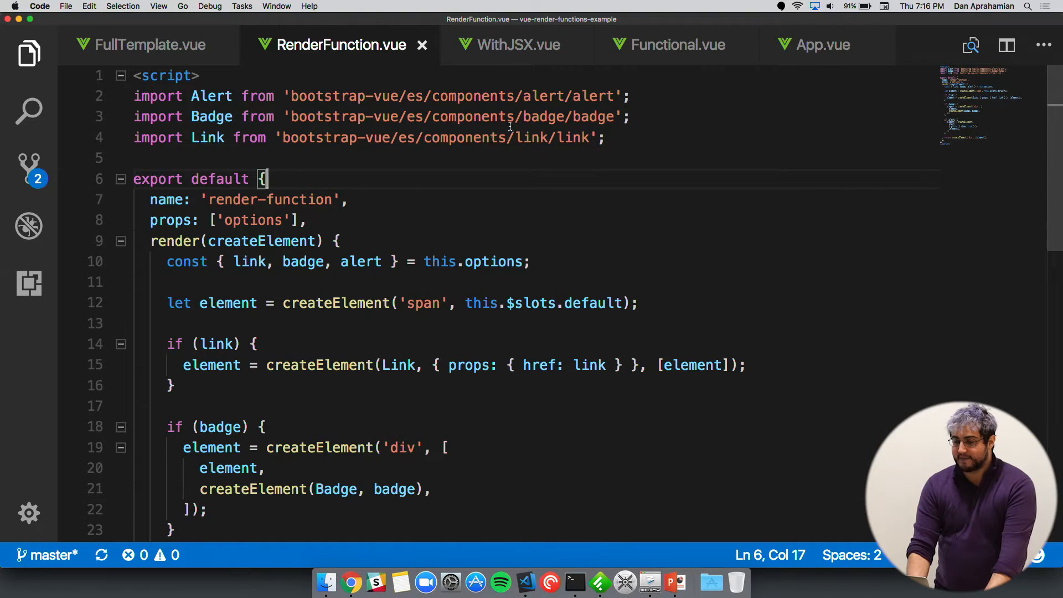
scroll("down", 3)
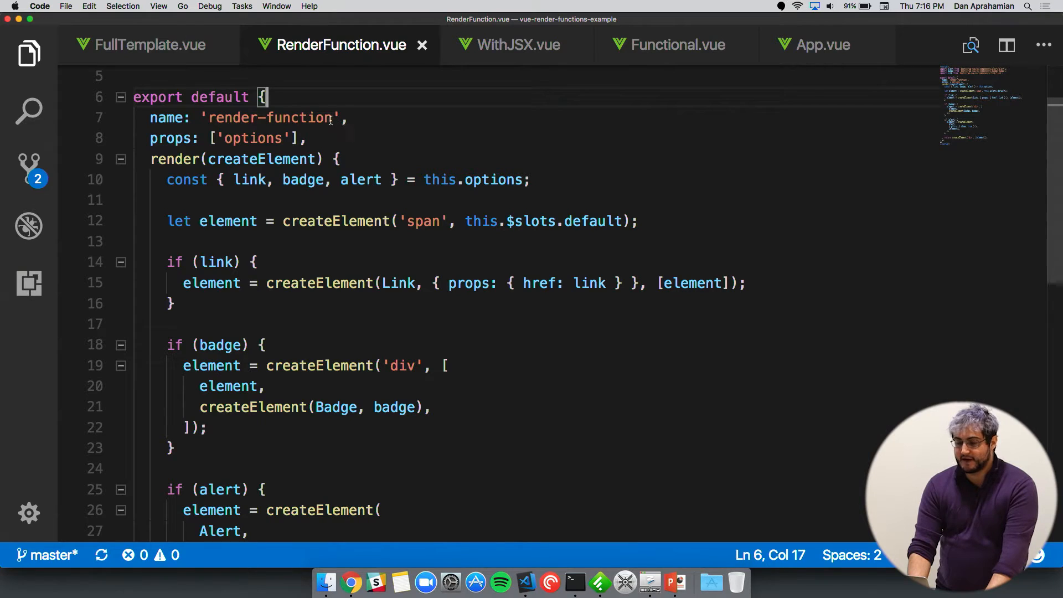
scroll("down", 3)
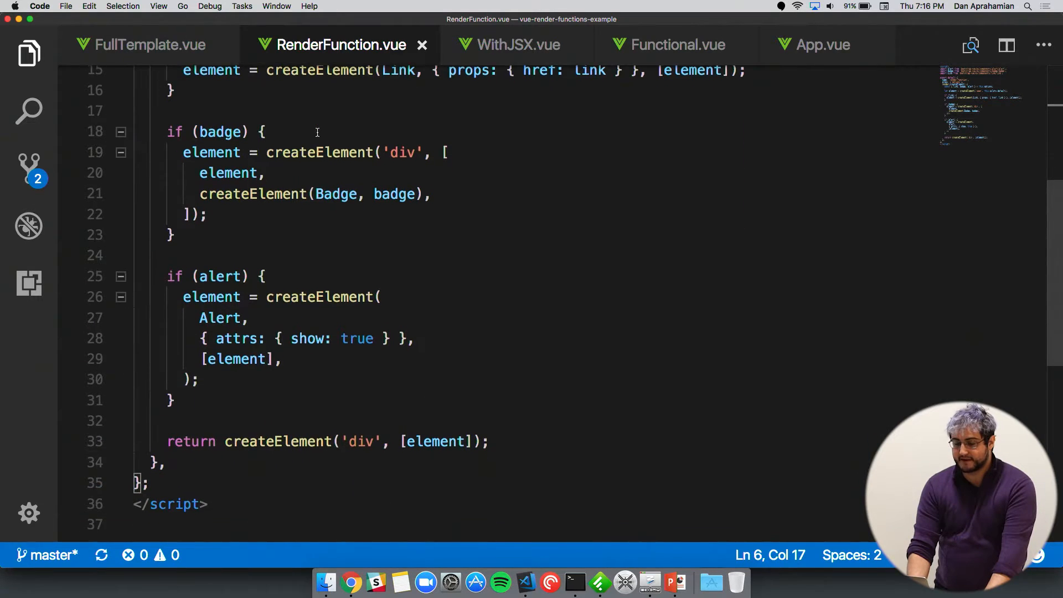
scroll("up", 3)
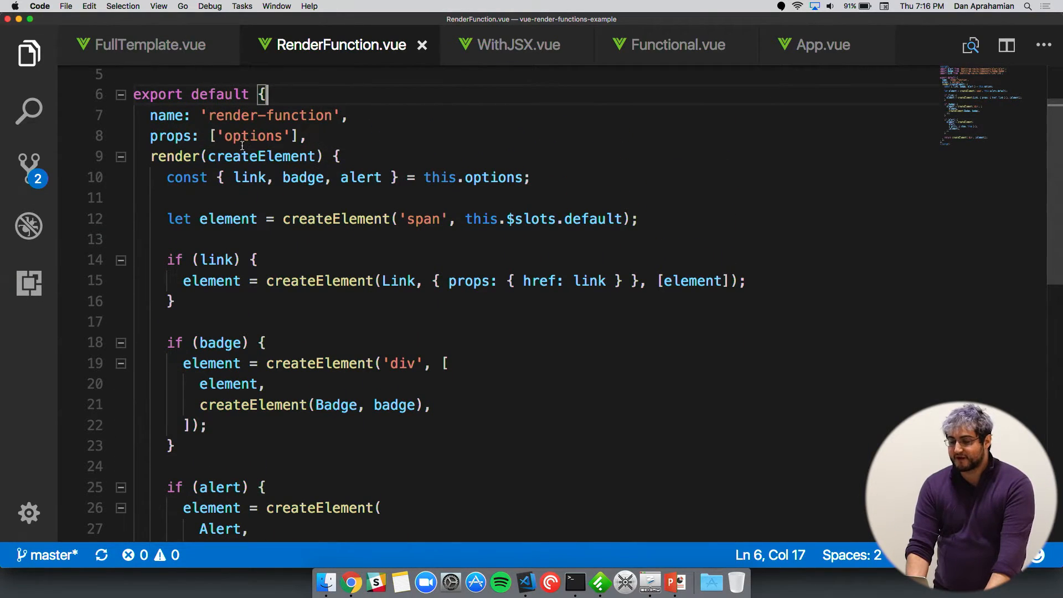
mouse_move(261, 156)
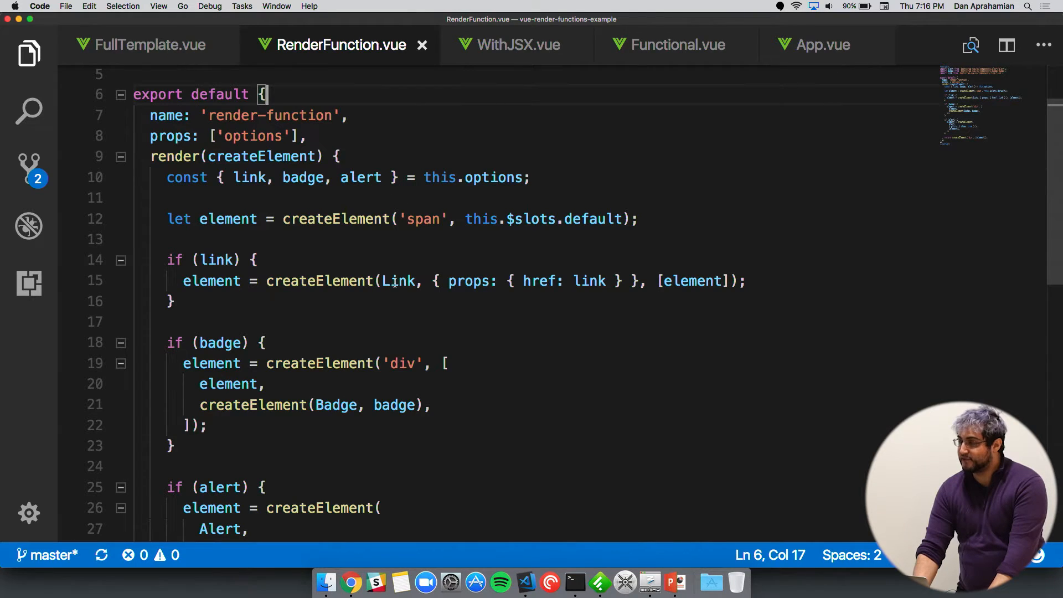
mouse_move(400, 280)
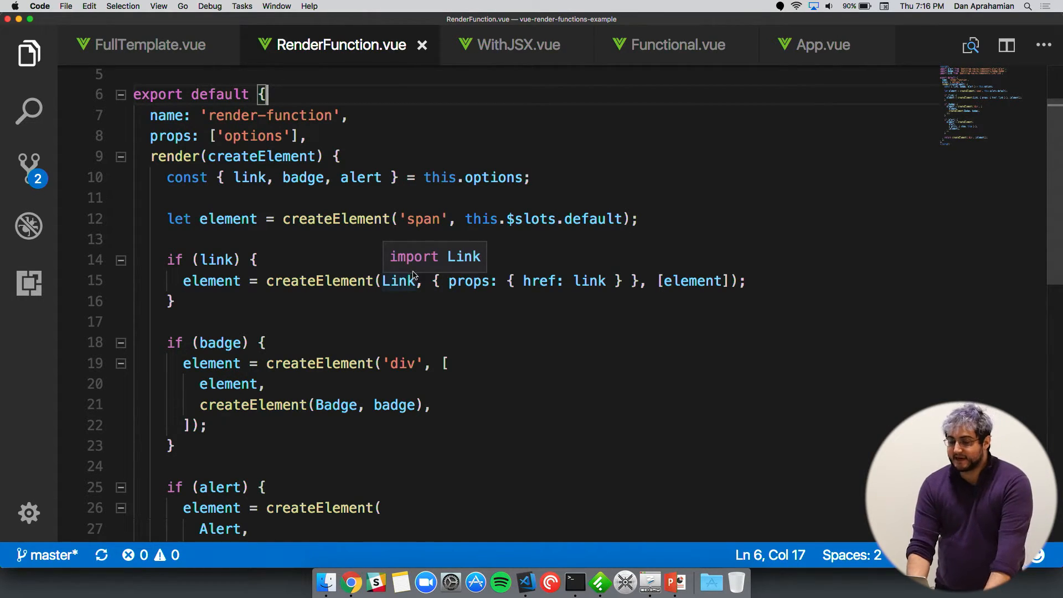
mouse_move(433, 280)
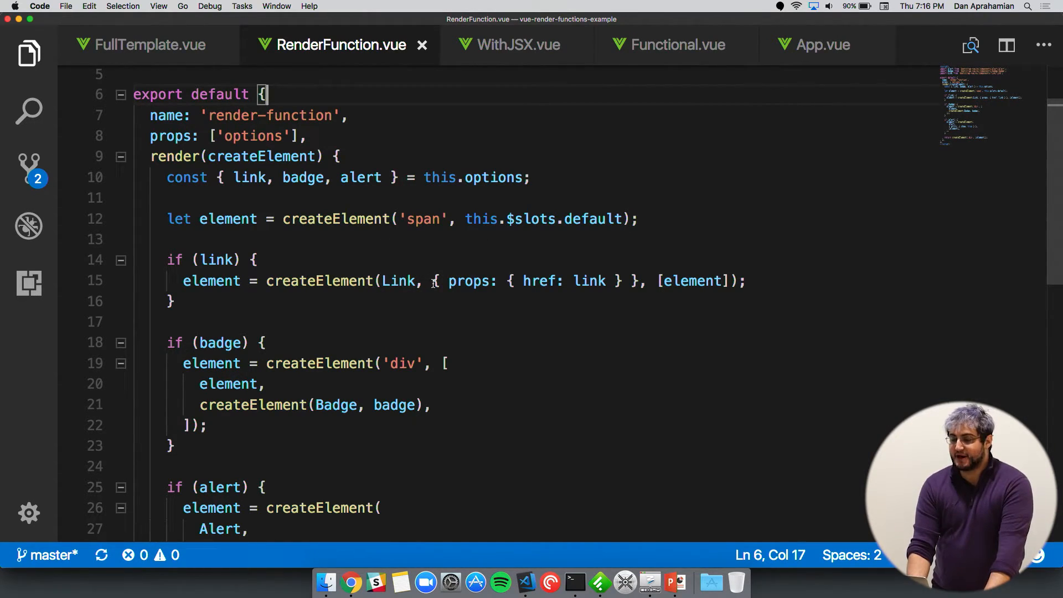
mouse_move(457, 271)
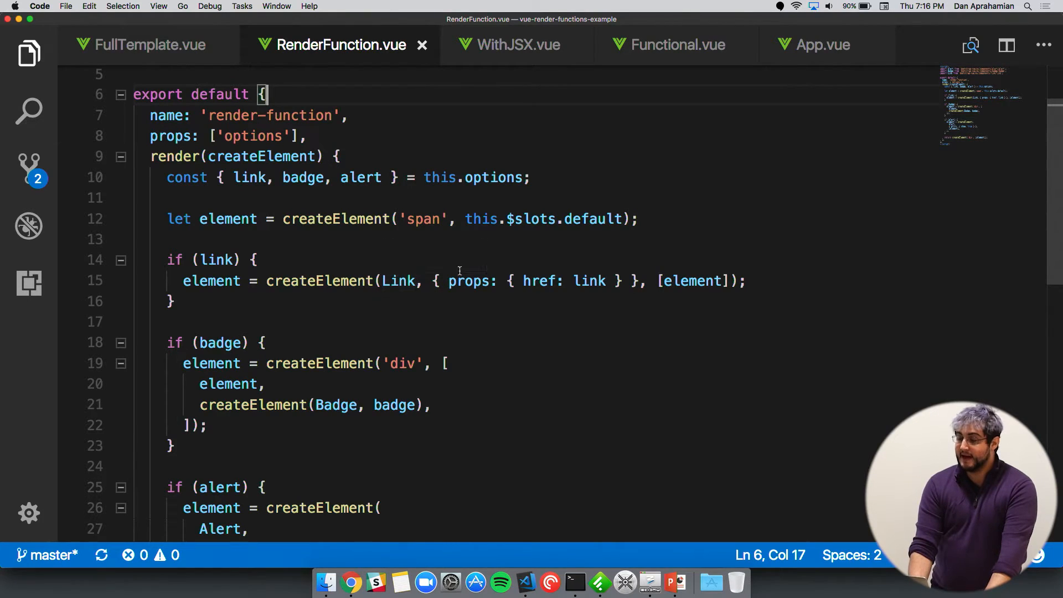
mouse_move(498, 283)
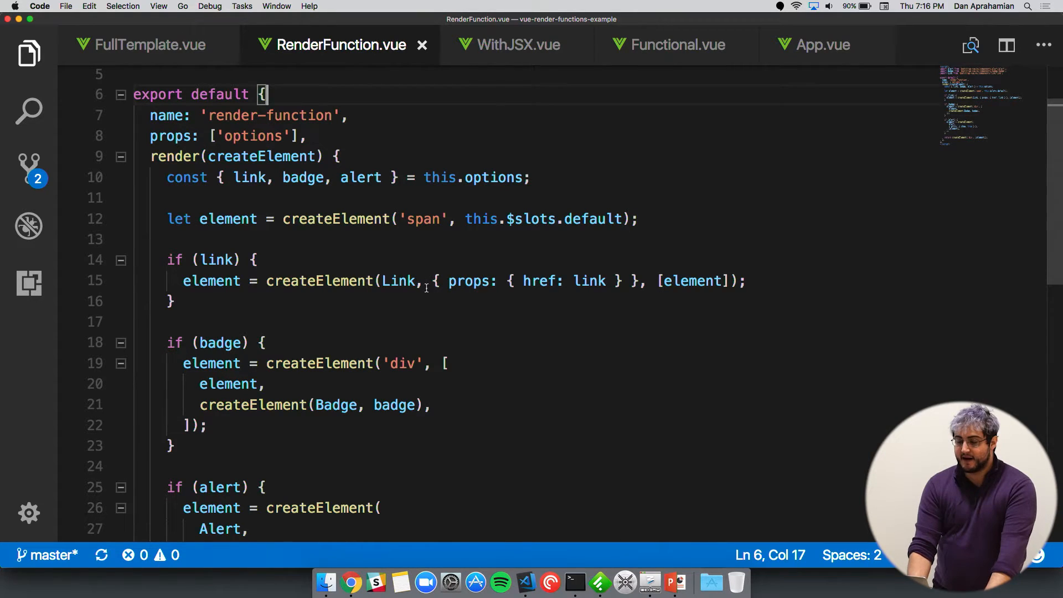
scroll("down", 3)
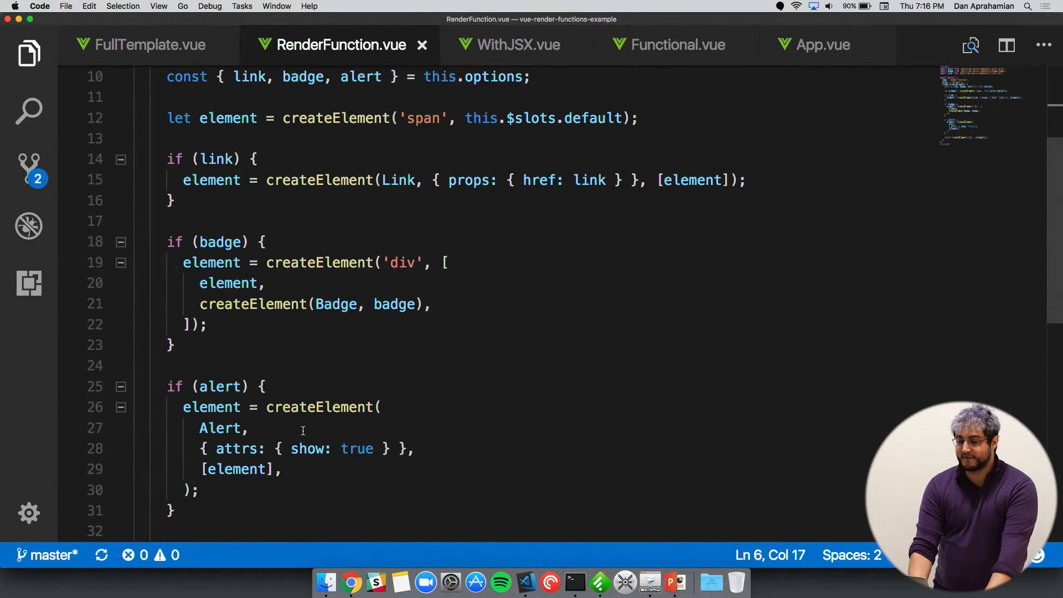
mouse_move(240, 448)
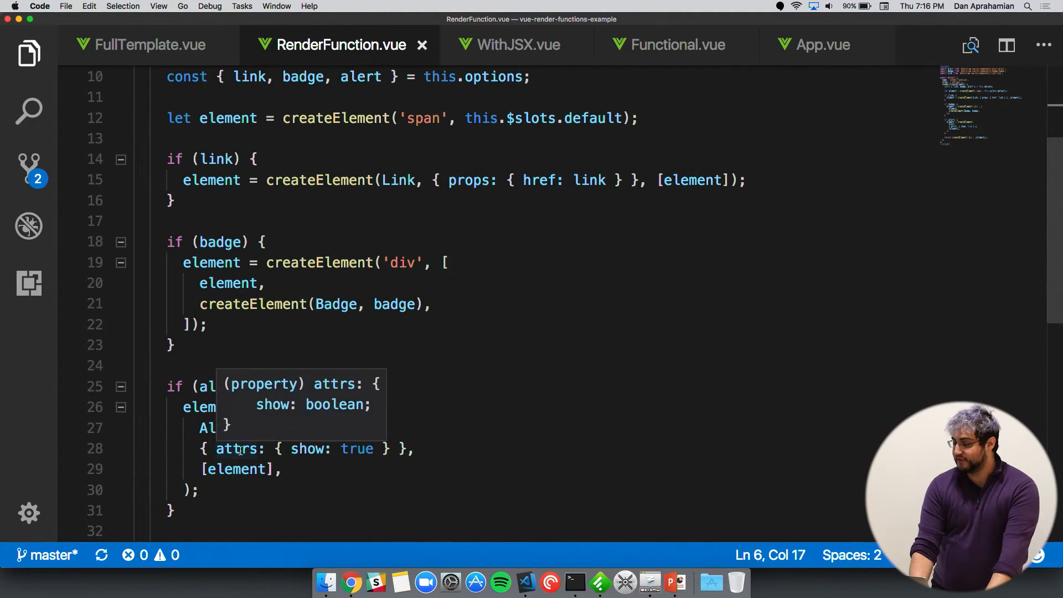
scroll("up", 3)
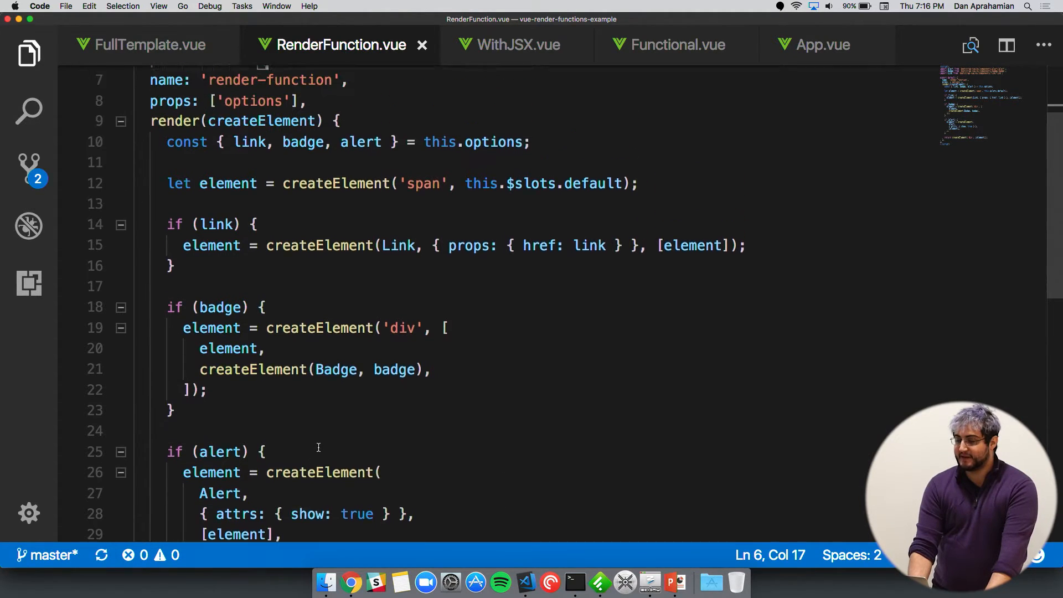
scroll("up", 3)
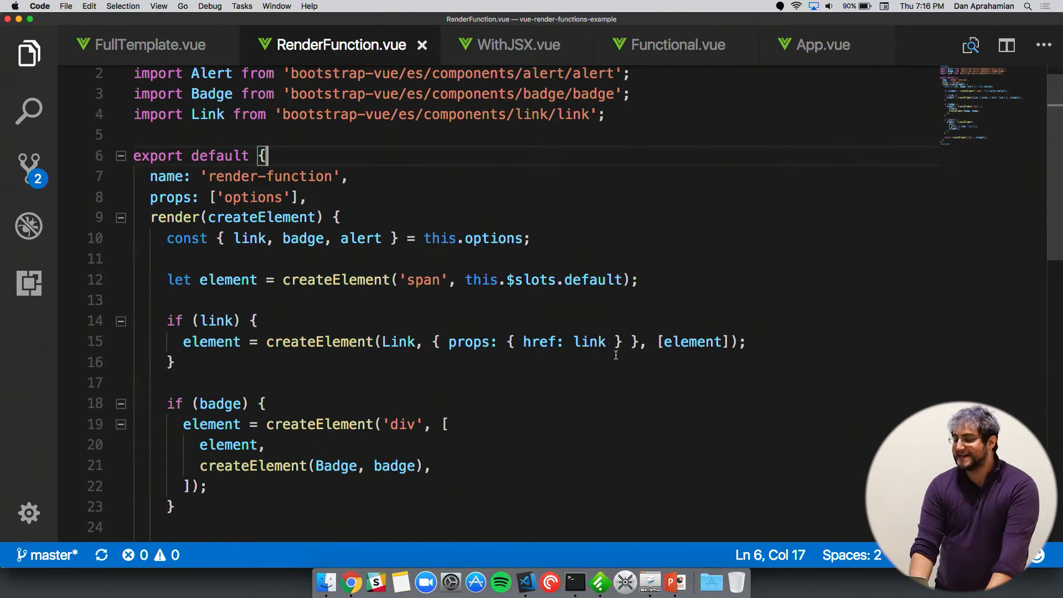
mouse_move(690, 342)
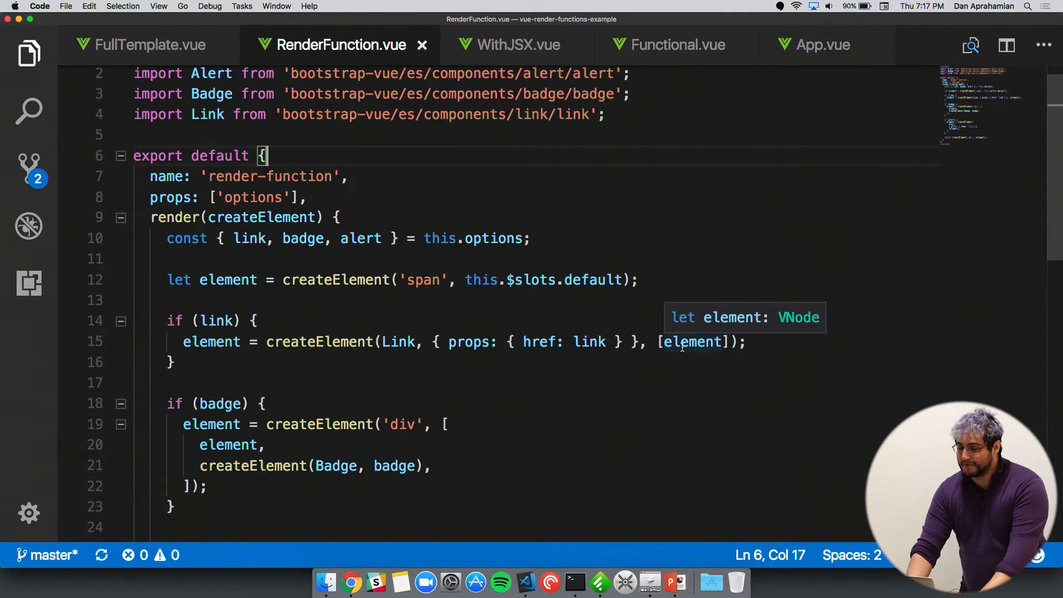
mouse_move(319, 342)
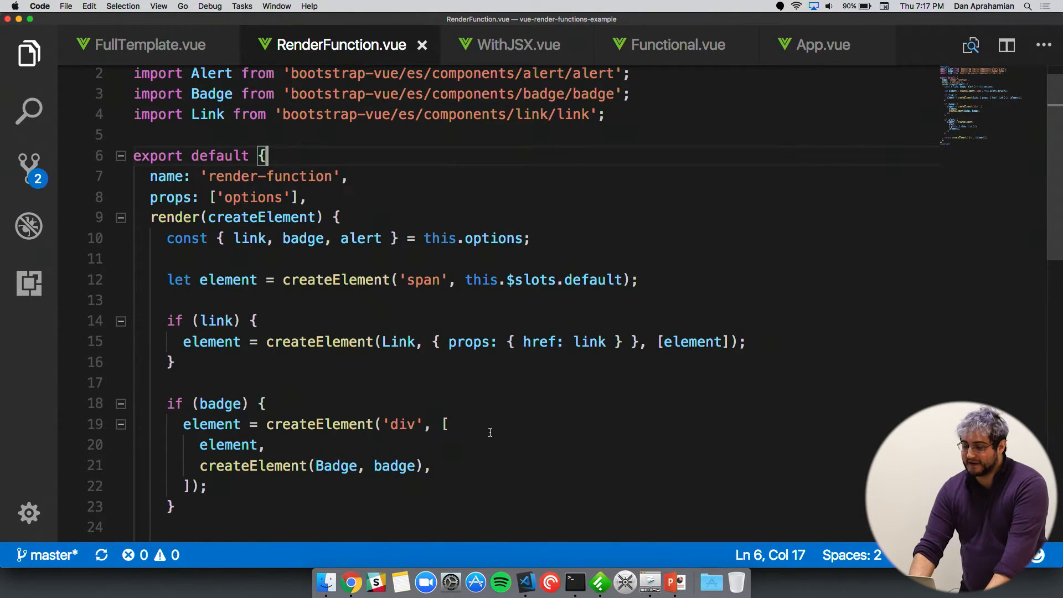
mouse_move(555, 418)
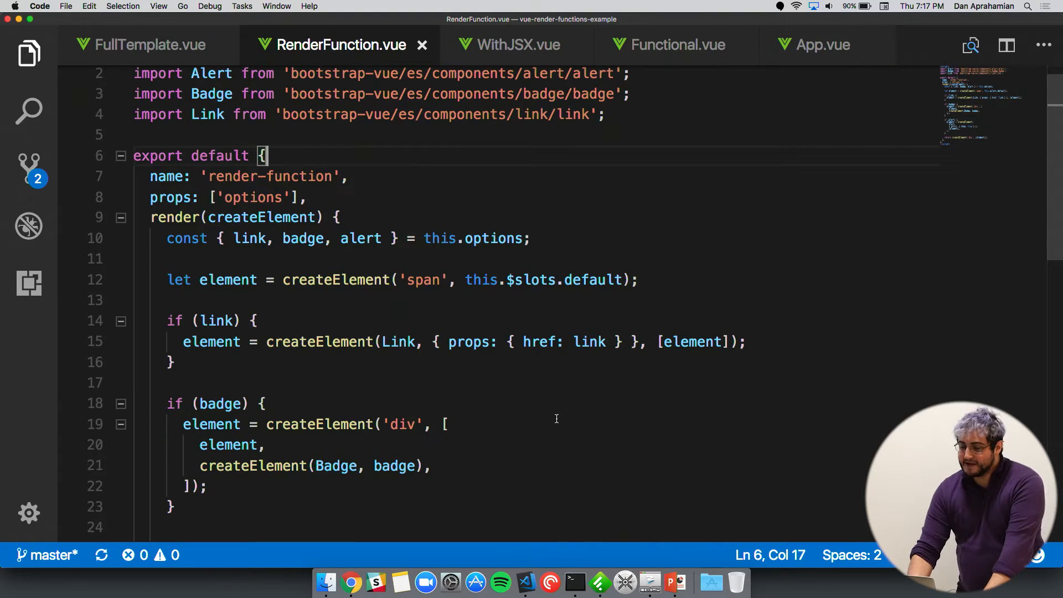
scroll("down", 3)
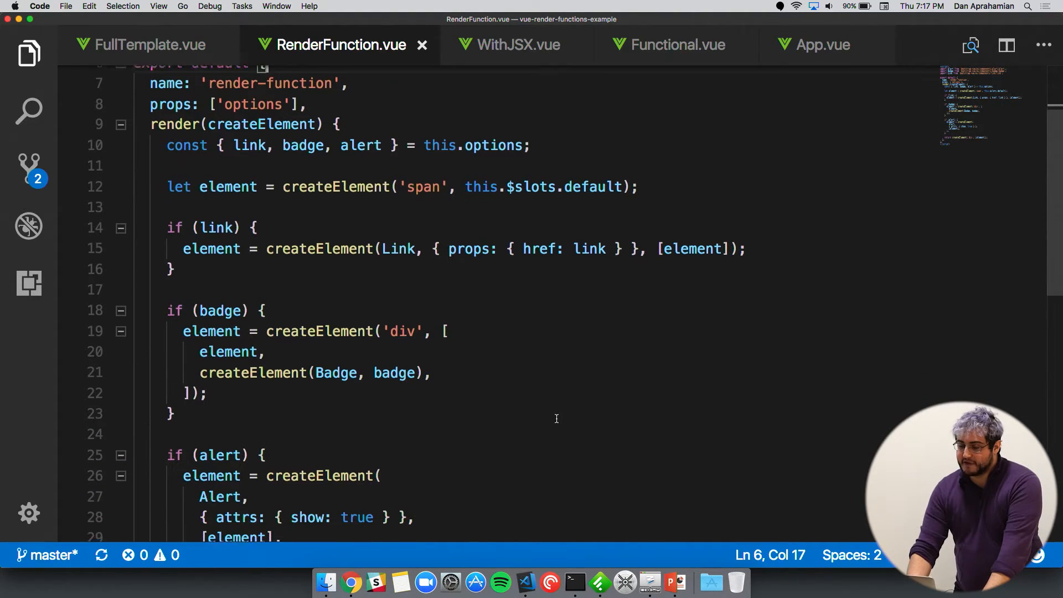
scroll("down", 3)
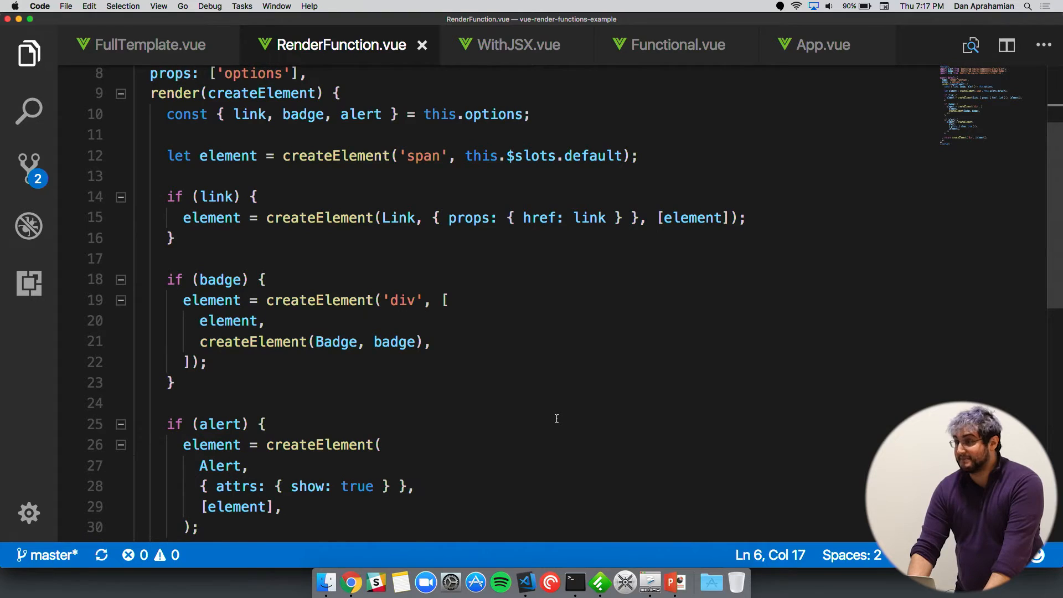
scroll("up", 3)
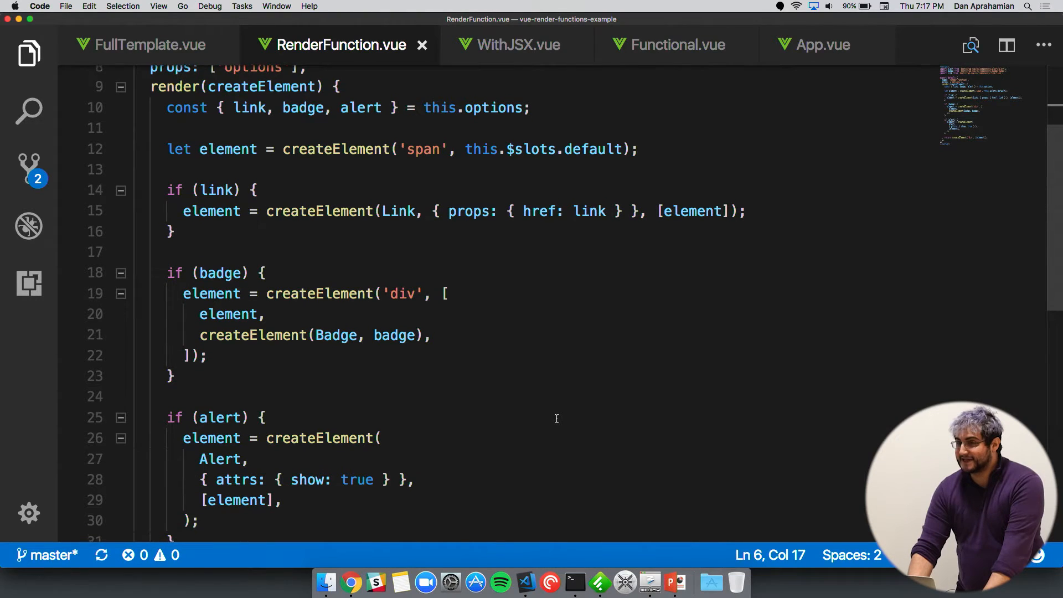
scroll("up", 3)
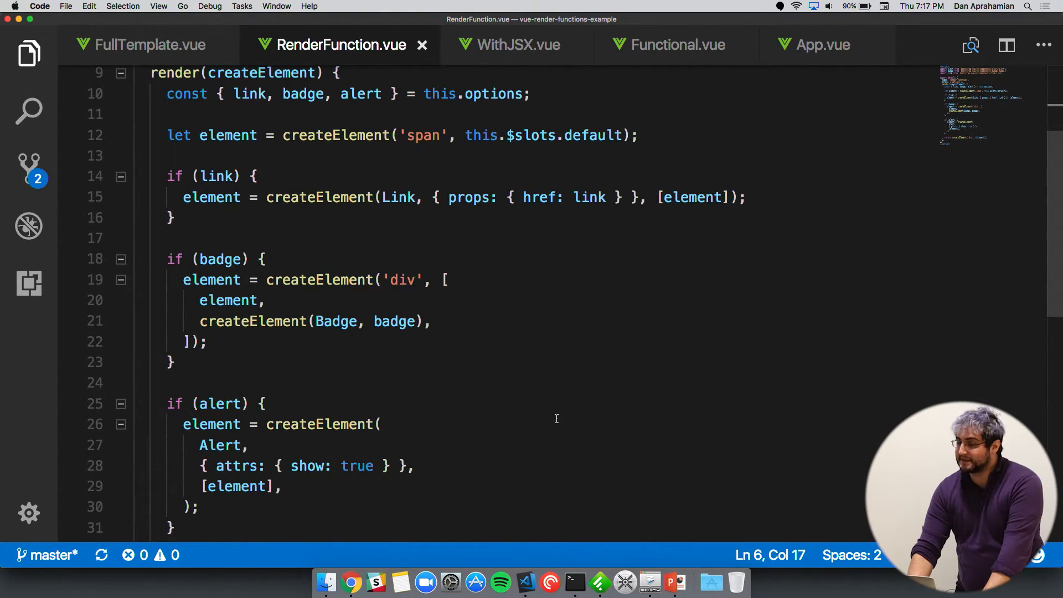
mouse_move(525, 382)
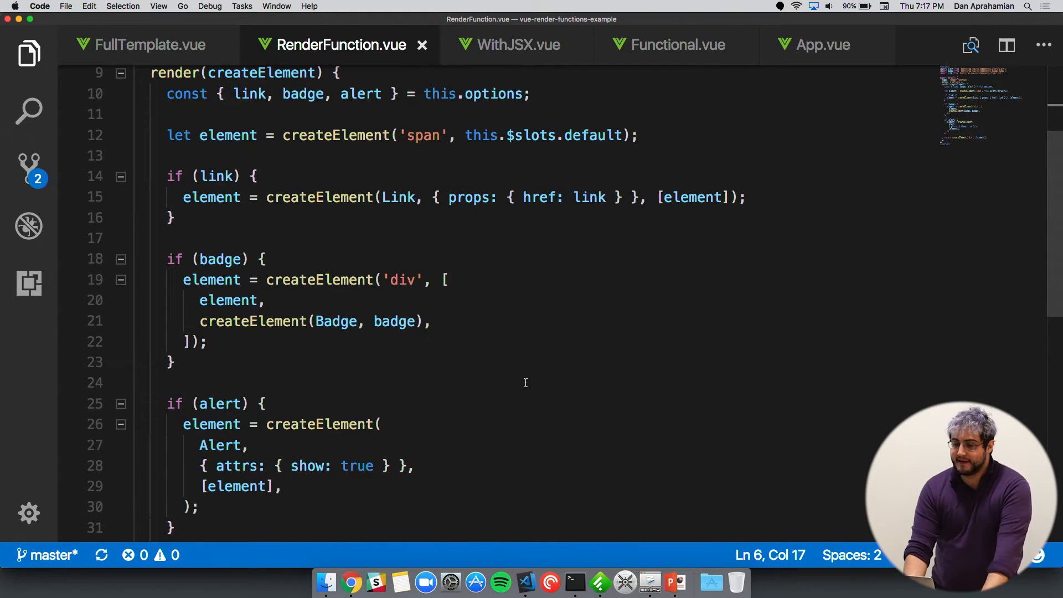
mouse_move(228, 135)
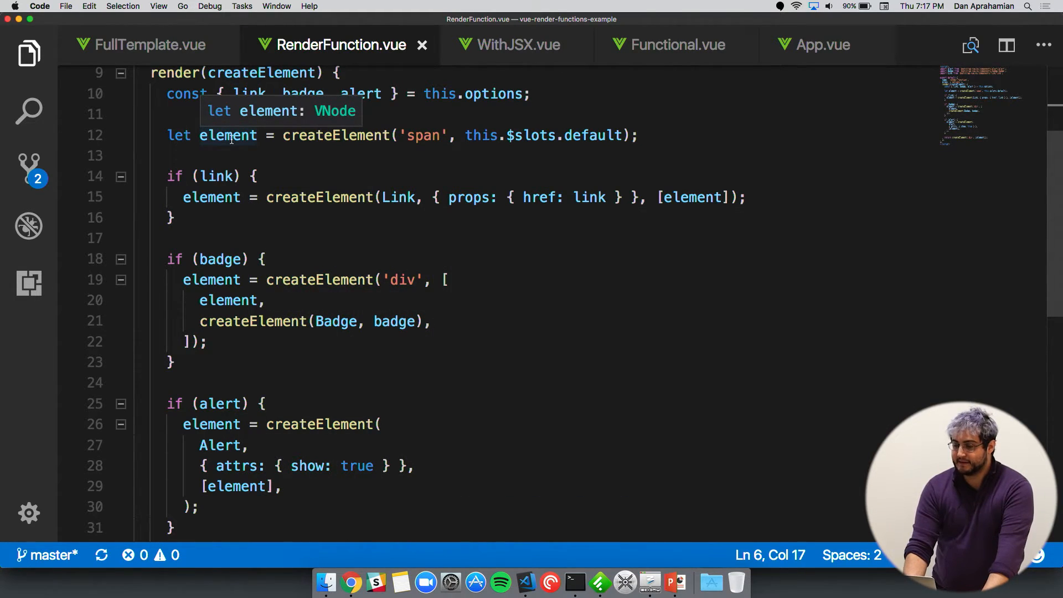
mouse_move(224, 176)
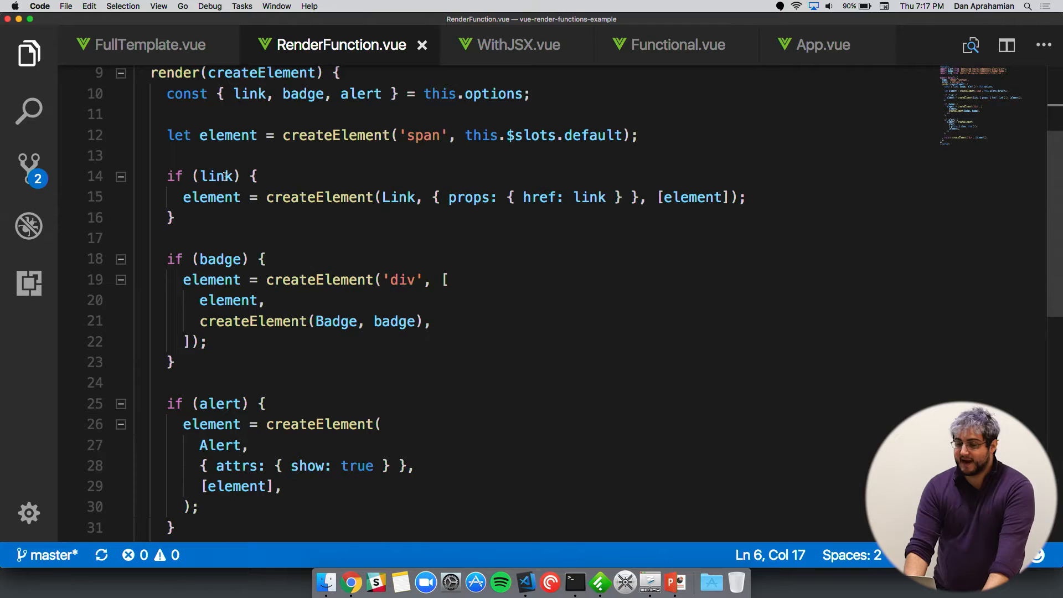
mouse_move(609, 197)
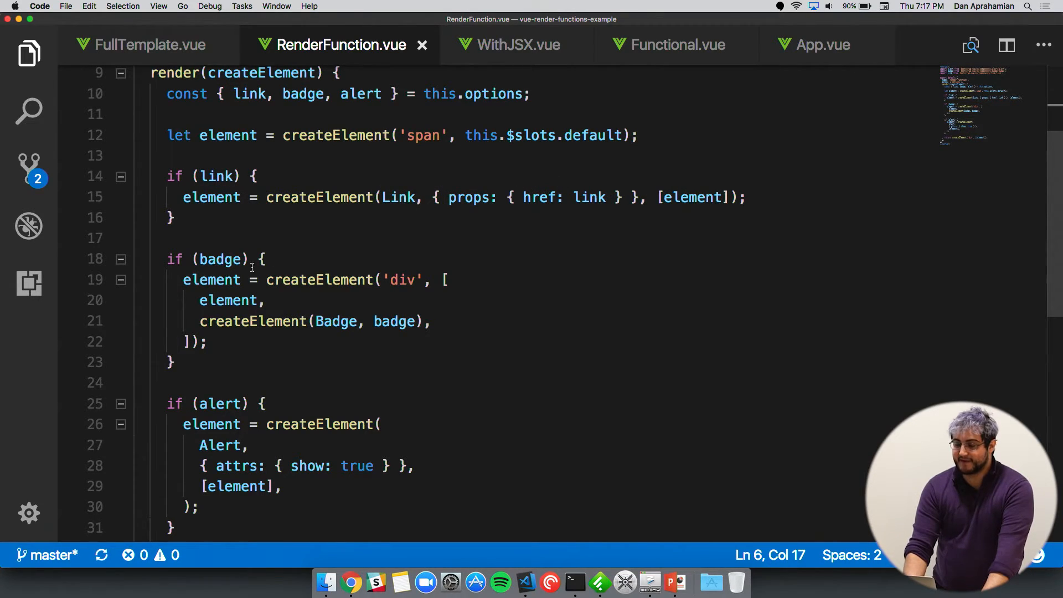
mouse_move(282, 305)
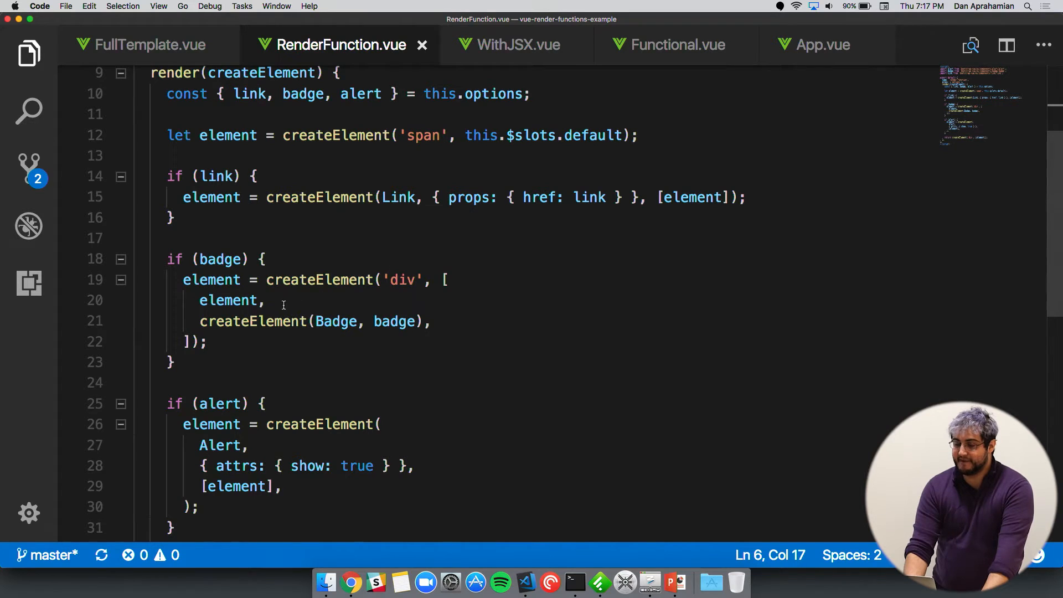
mouse_move(230, 403)
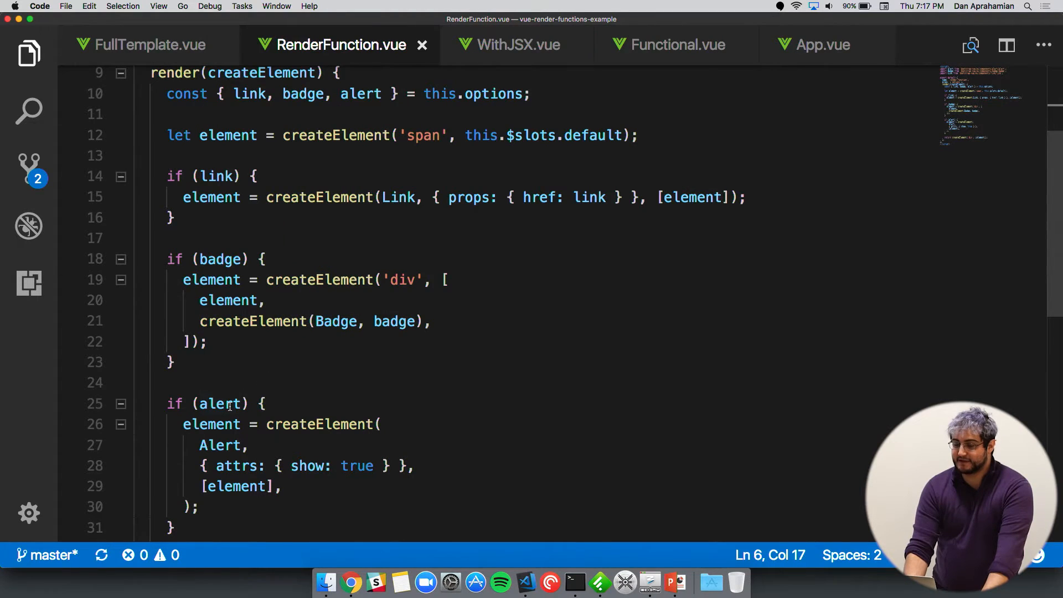
right_click(234, 440)
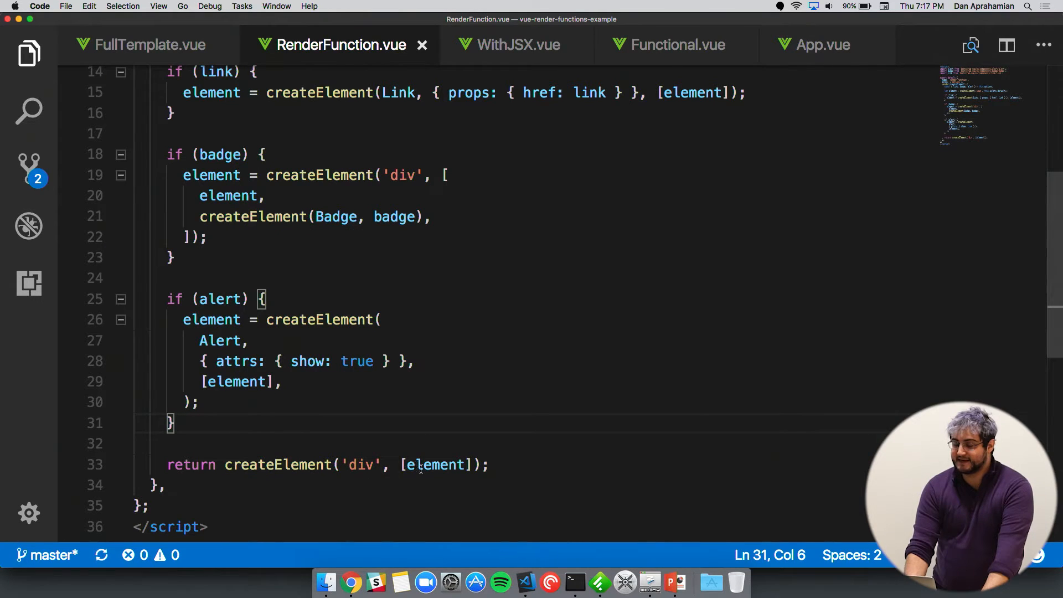
mouse_move(539, 358)
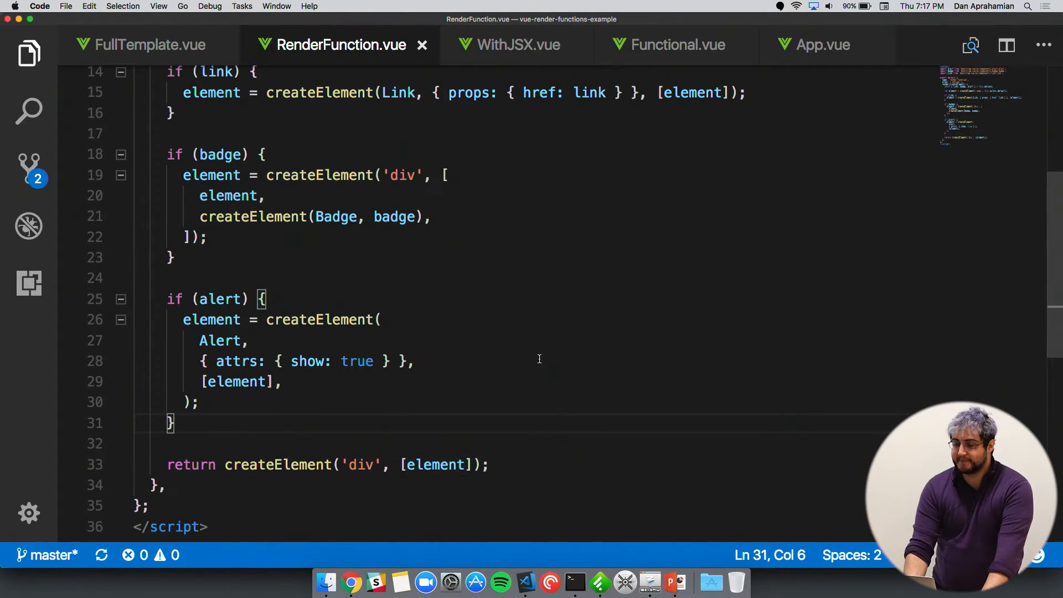
scroll("up", 3)
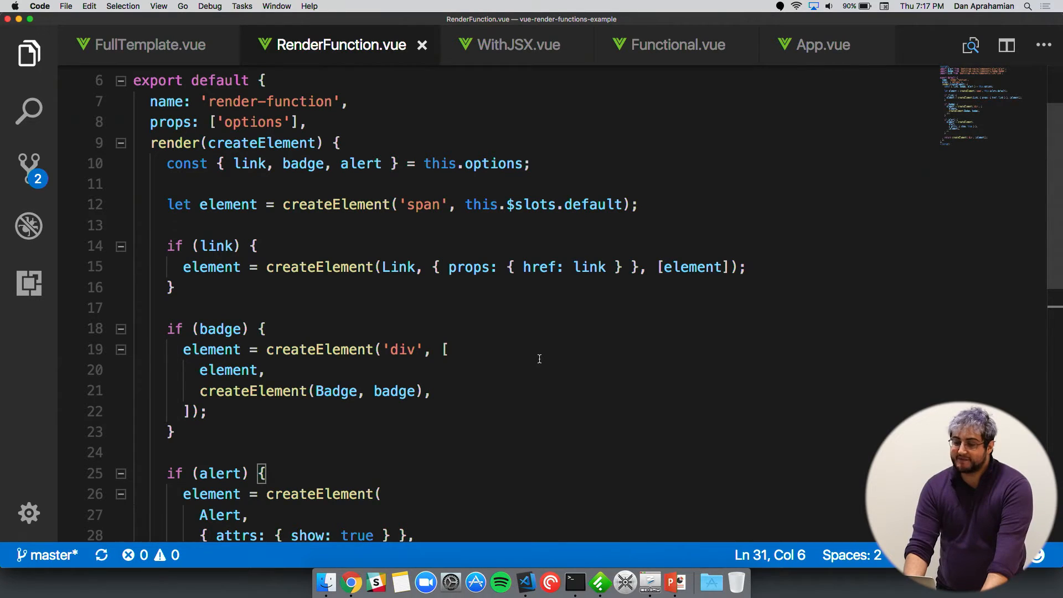
mouse_move(319, 282)
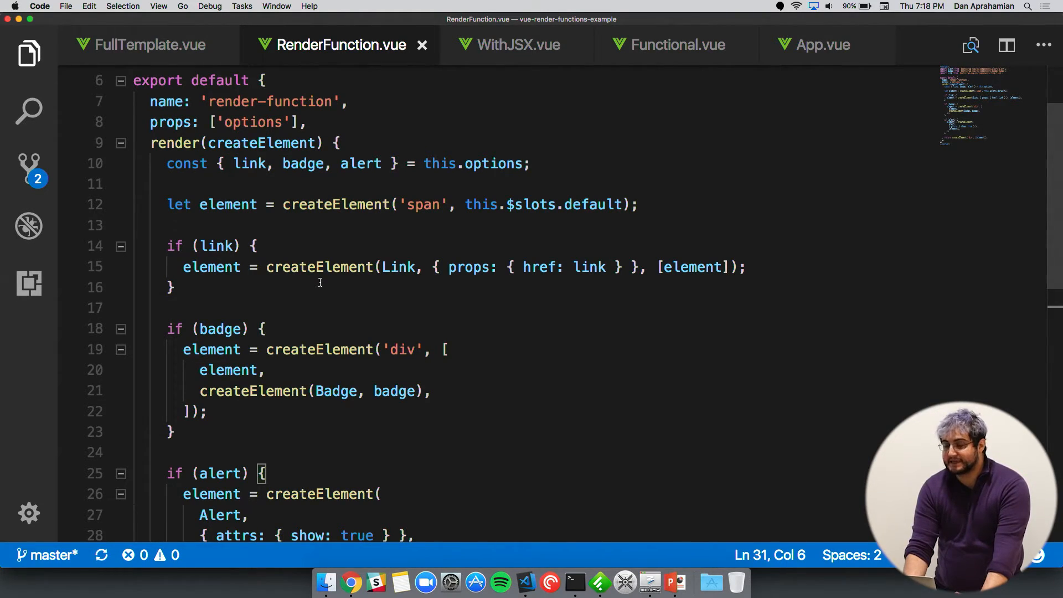
mouse_move(322, 299)
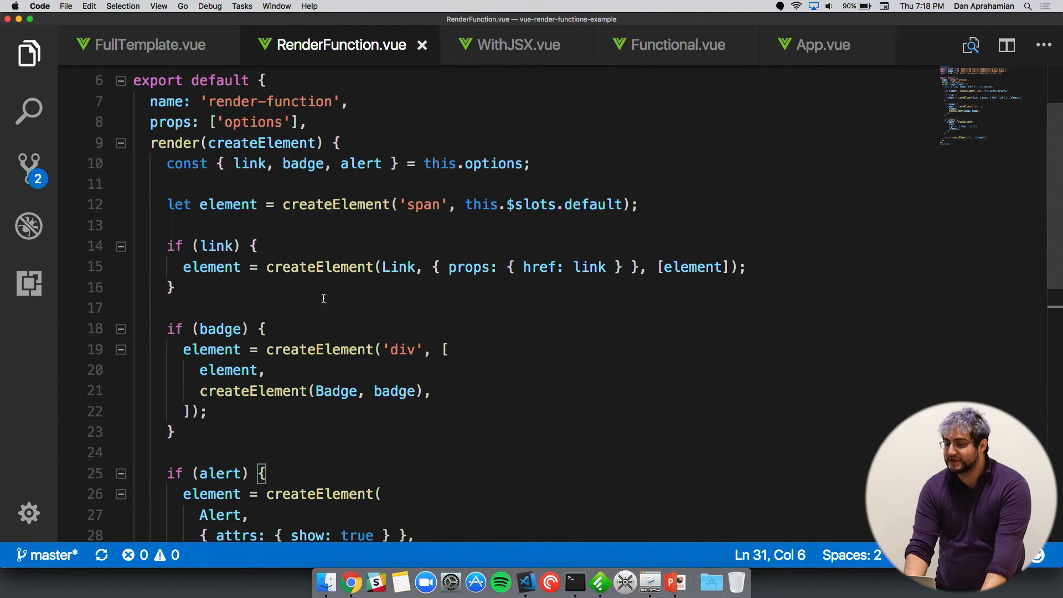
mouse_move(290, 318)
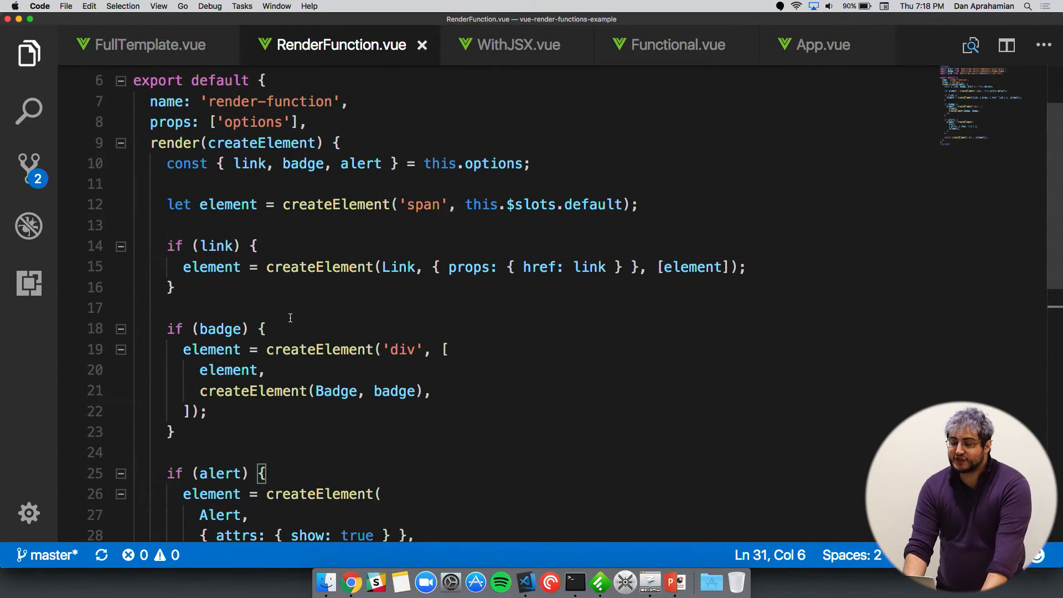
mouse_move(515, 44)
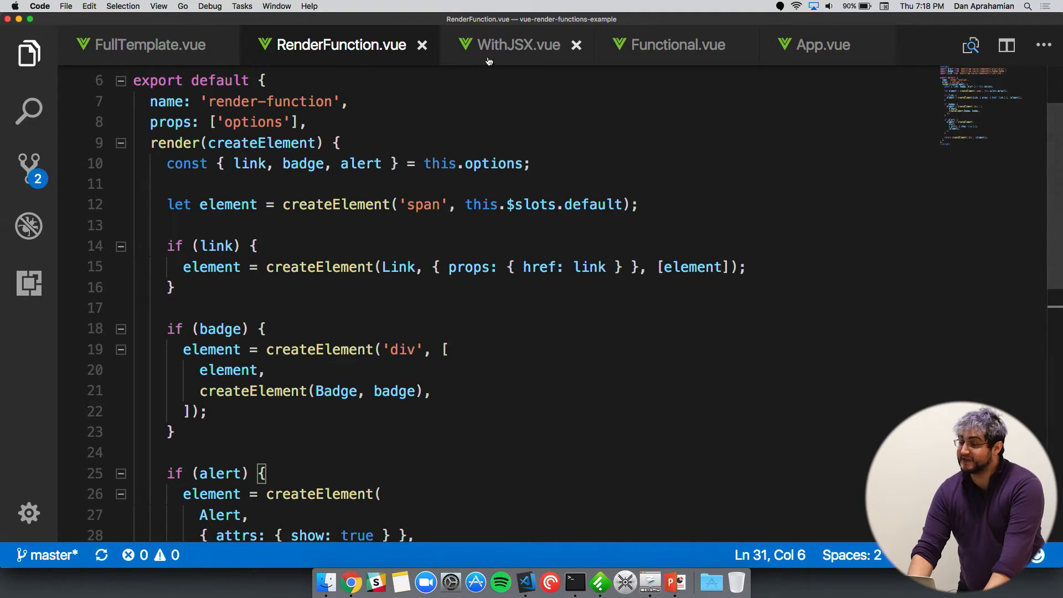
left_click(517, 44)
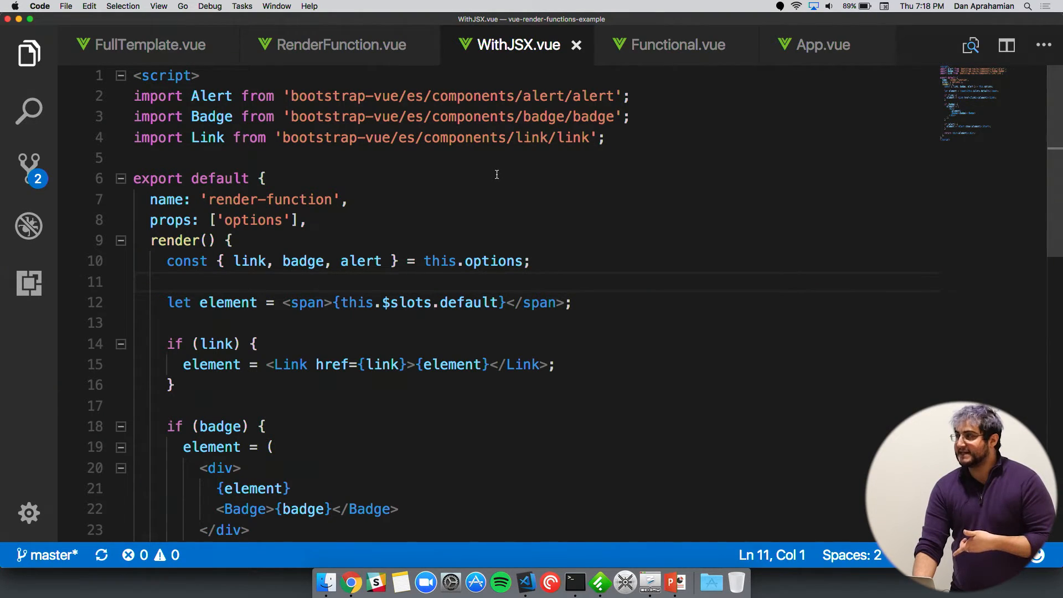
mouse_move(461, 213)
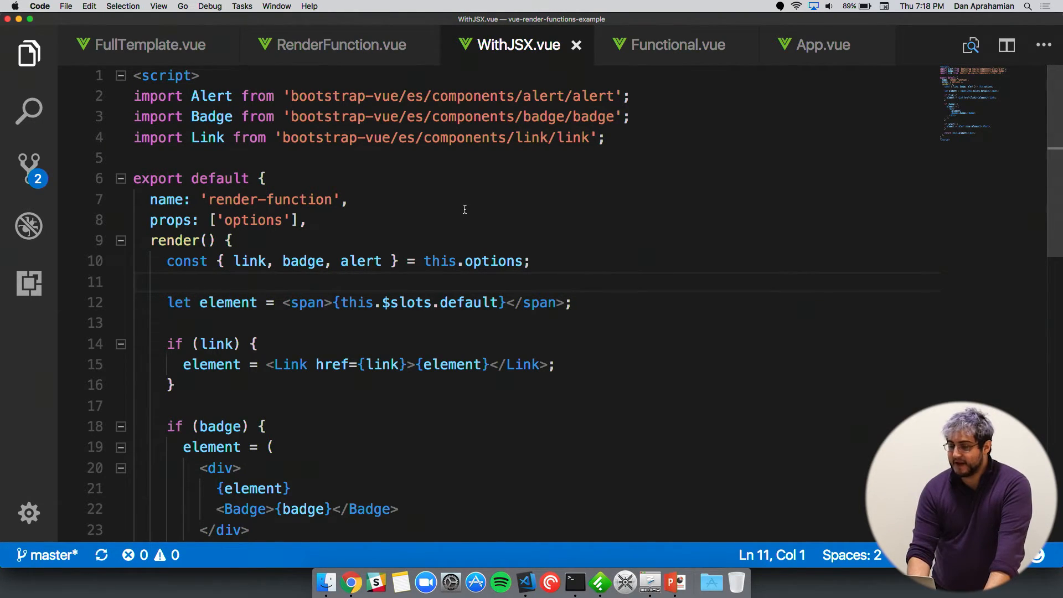
mouse_move(456, 189)
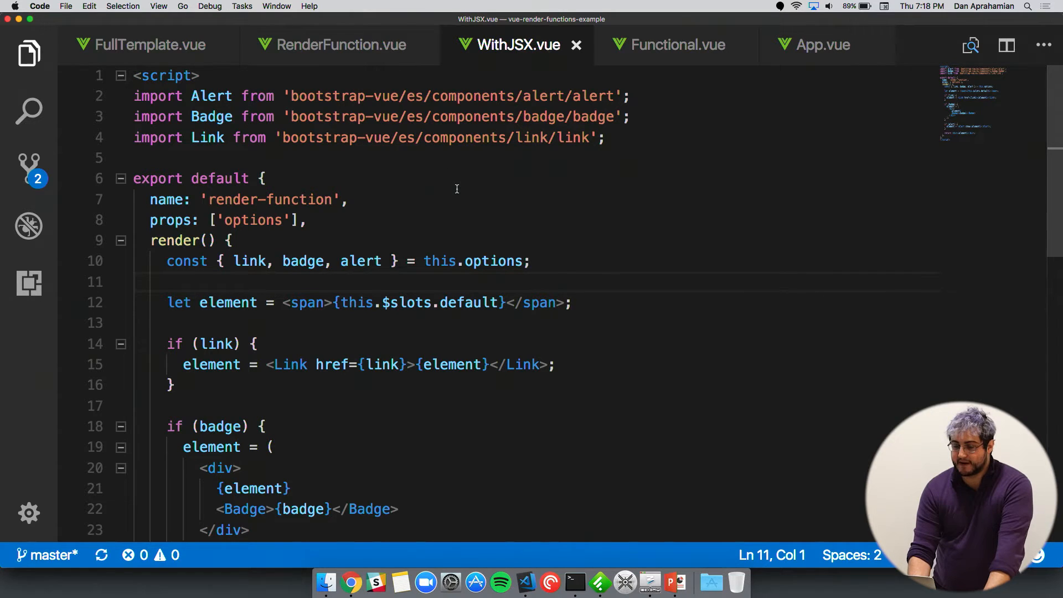
scroll("down", 3)
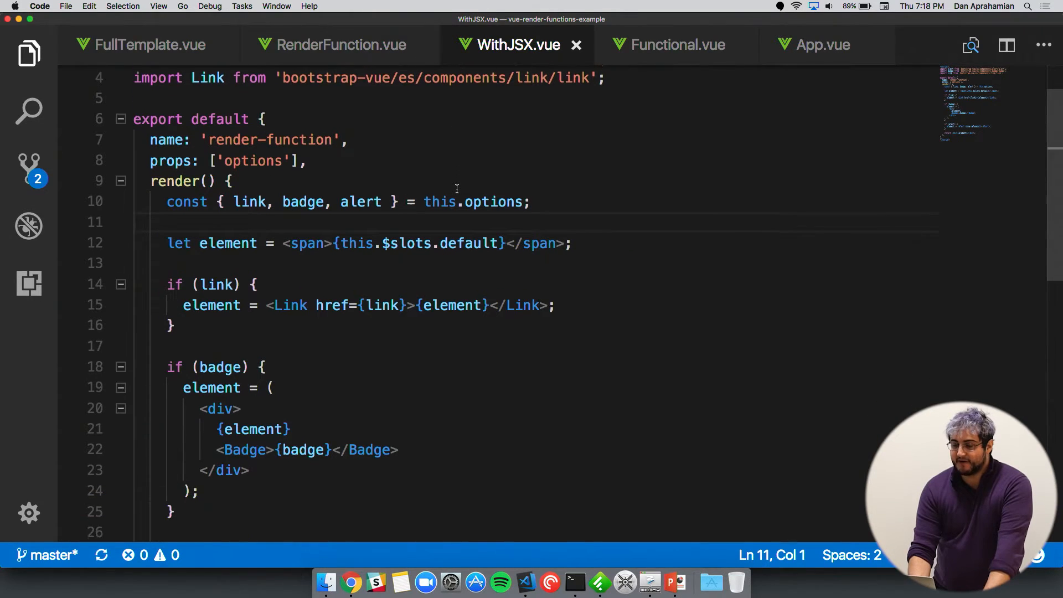
scroll("down", 3)
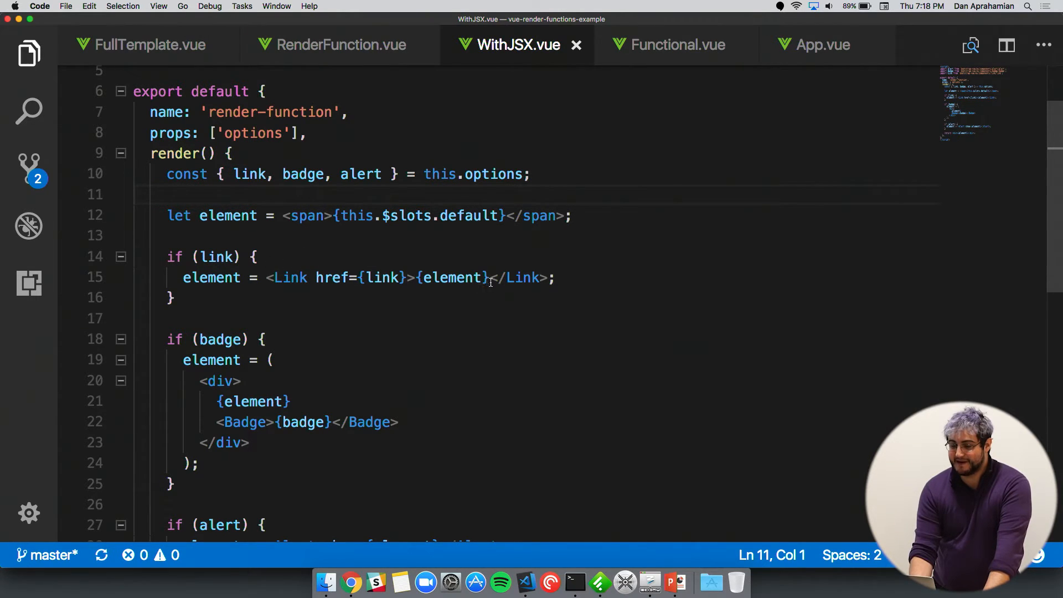
mouse_move(425, 329)
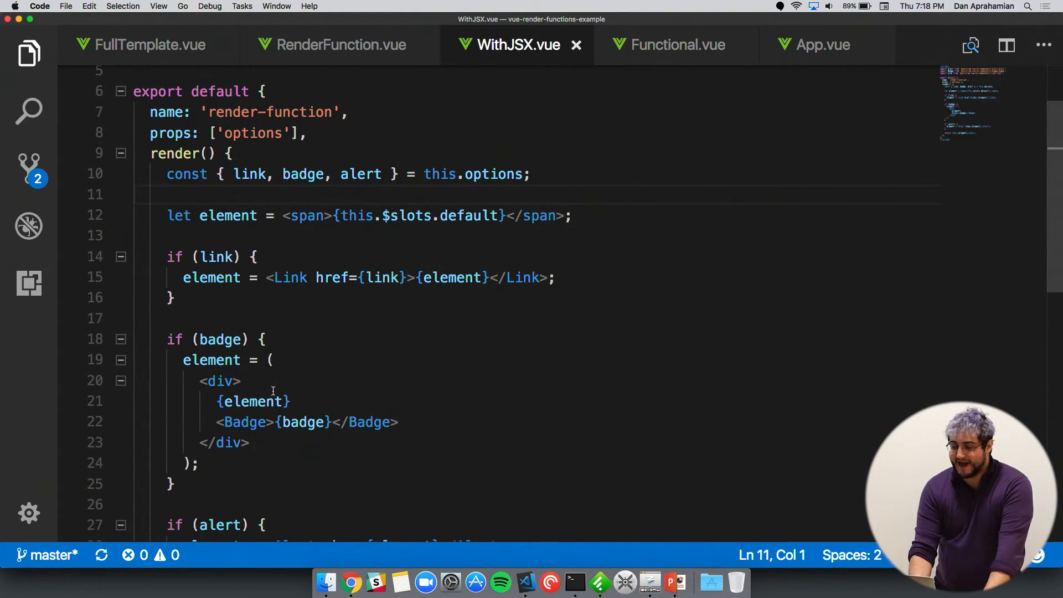
scroll("down", 3)
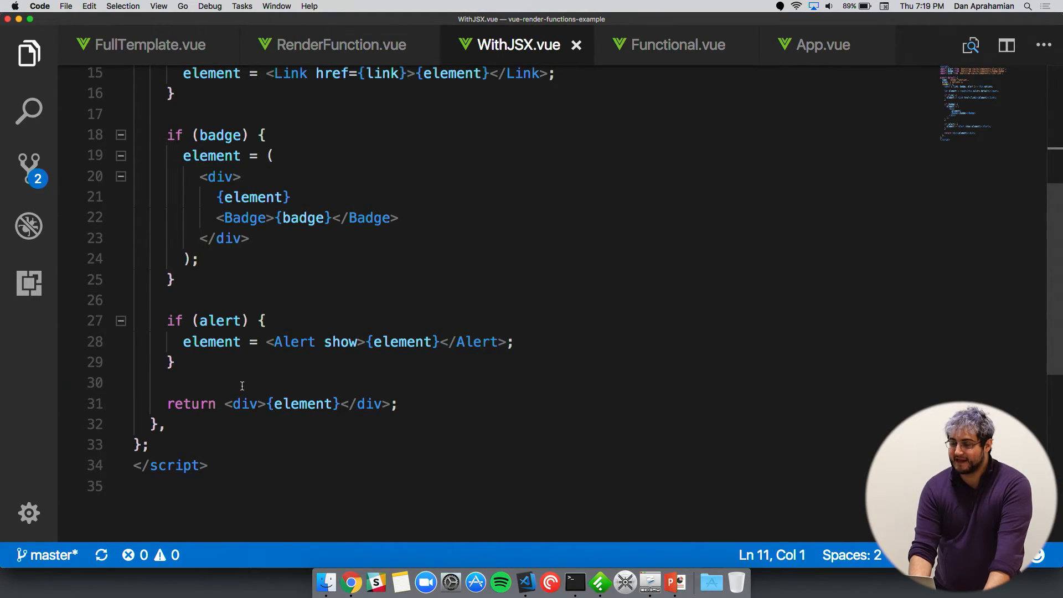
scroll("up", 3)
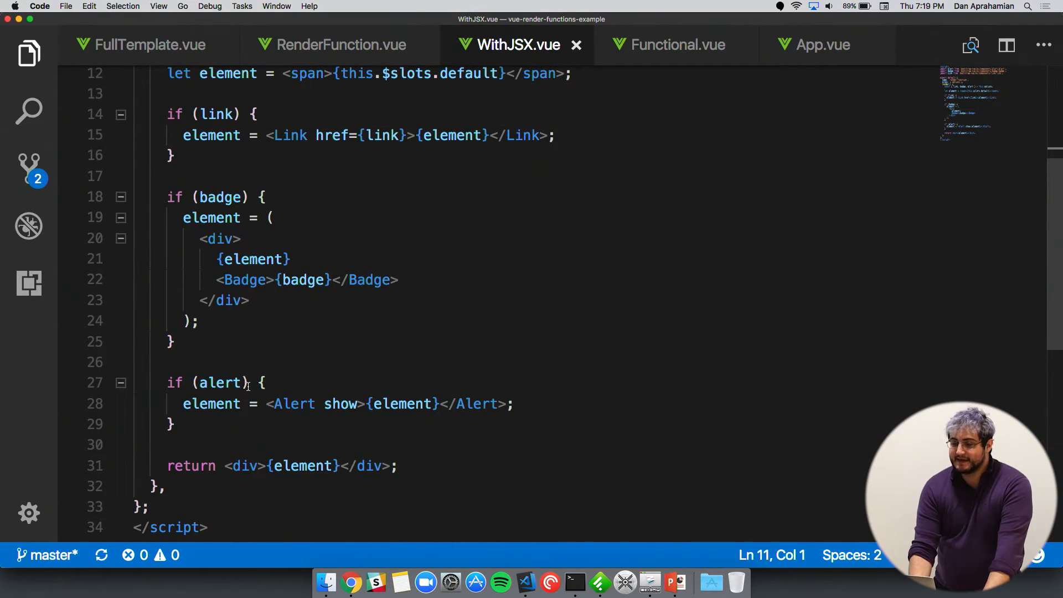
scroll("up", 3)
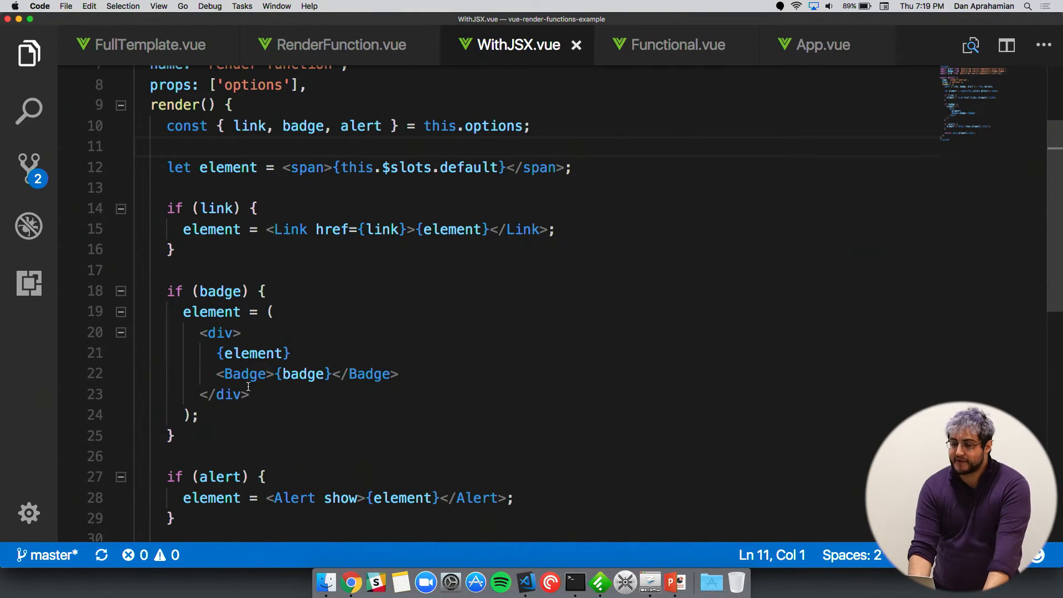
scroll("up", 3)
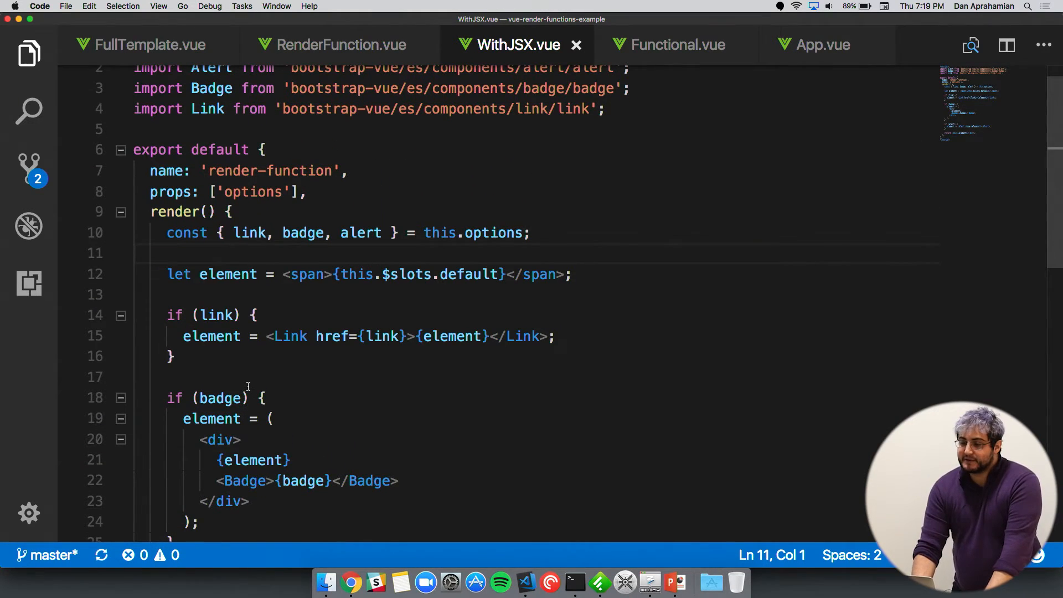
scroll("up", 3)
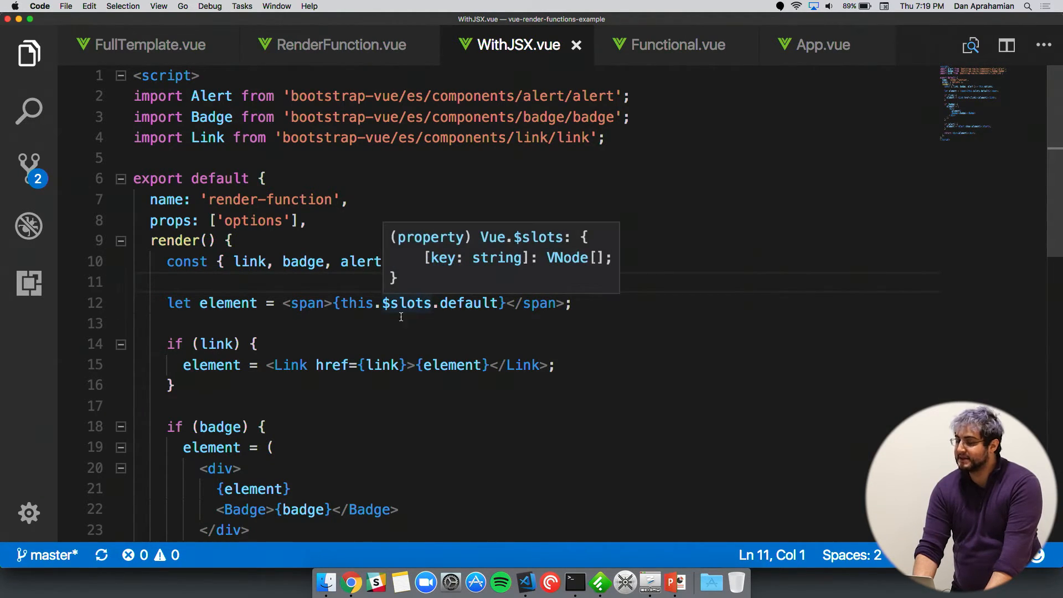
mouse_move(494, 261)
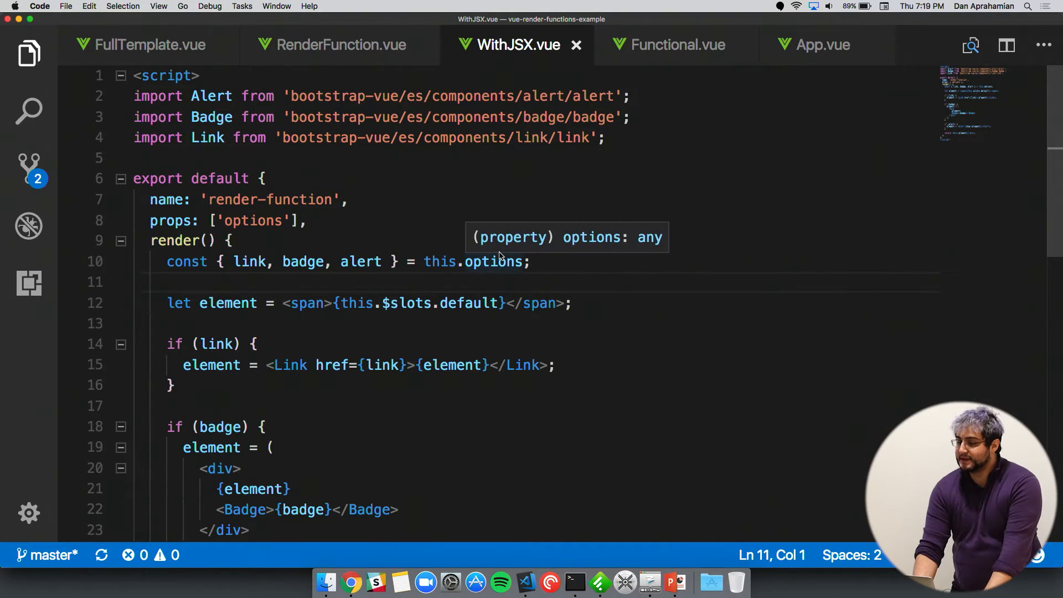
left_click(379, 220)
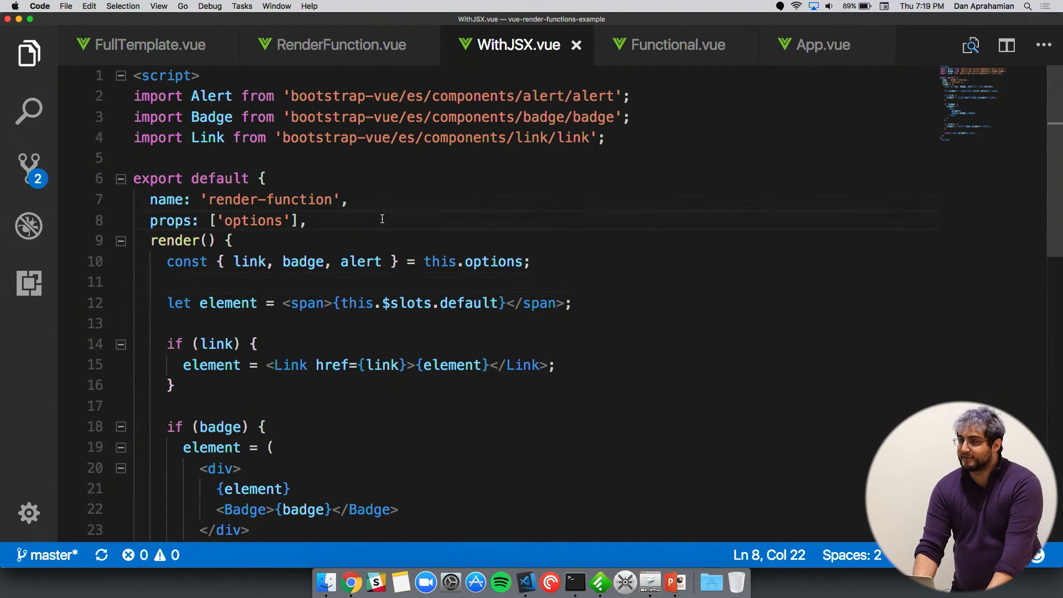
mouse_move(623, 75)
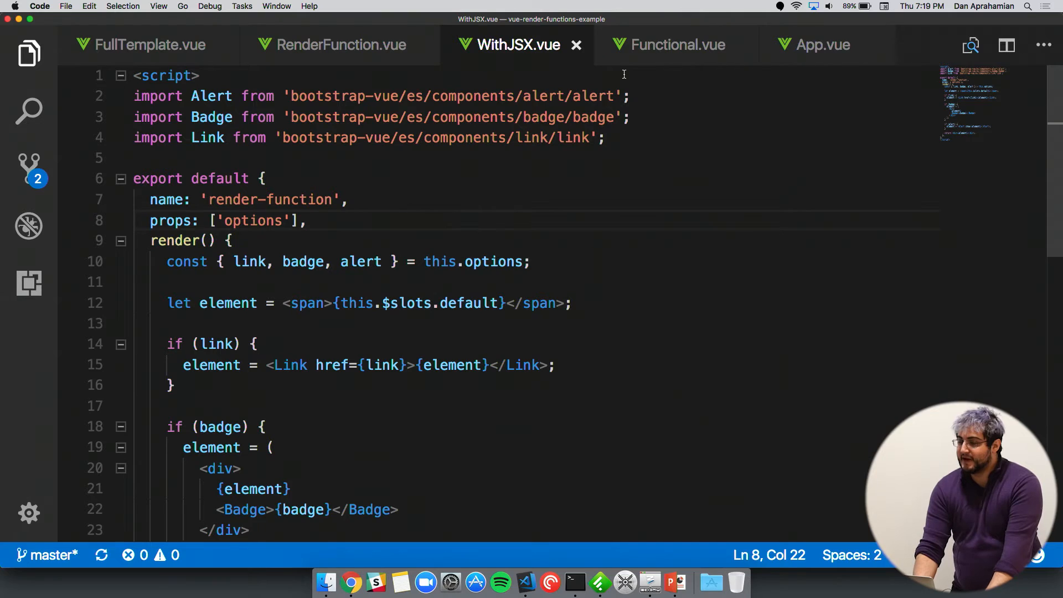
View Functional.vue's render(h, context) function wrapping children in Link and Badge.
left_click(676, 44)
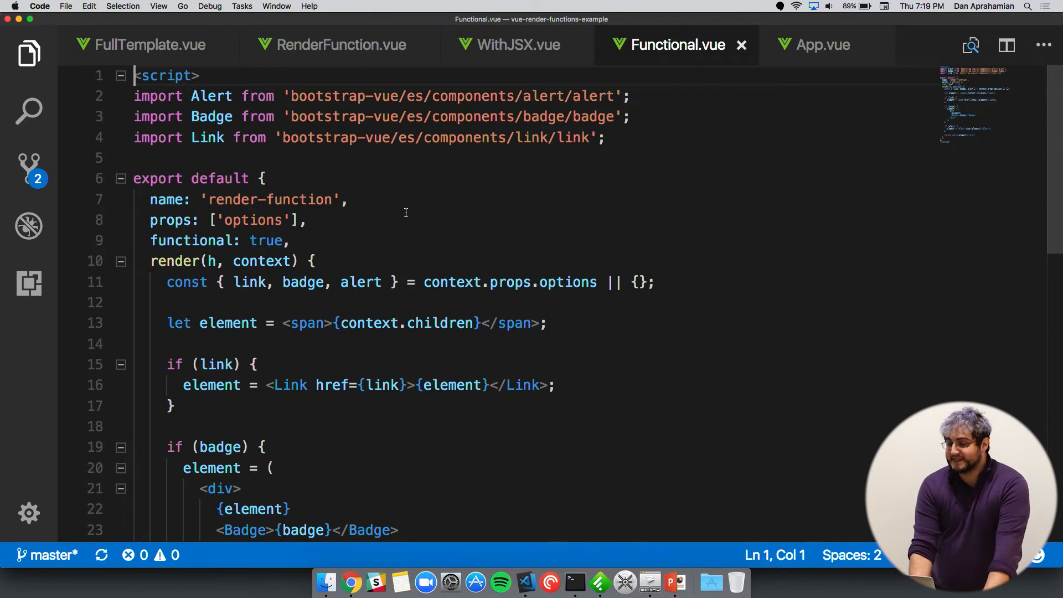
mouse_move(294, 240)
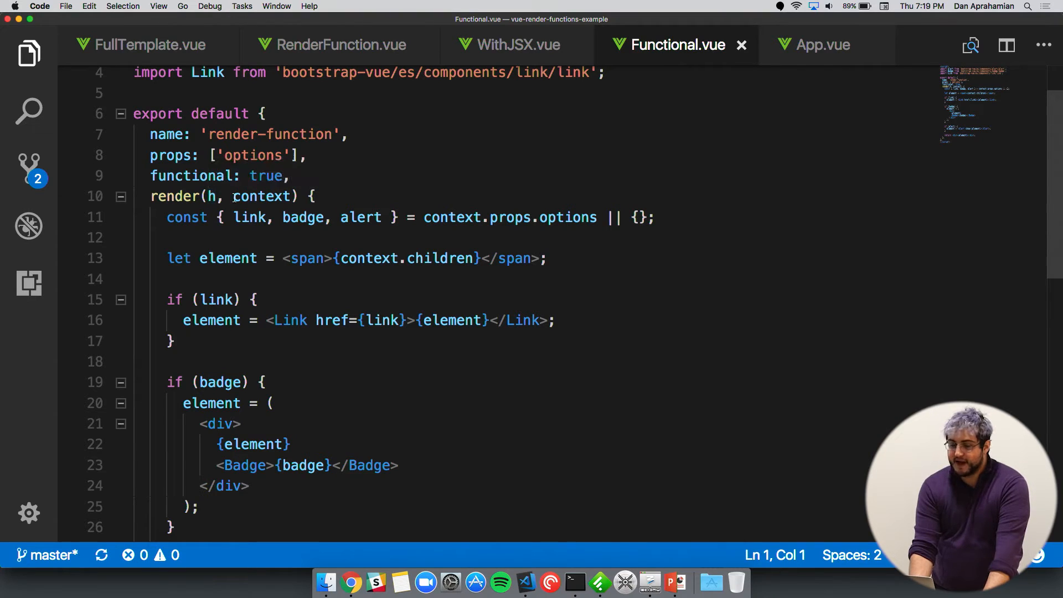
mouse_move(262, 196)
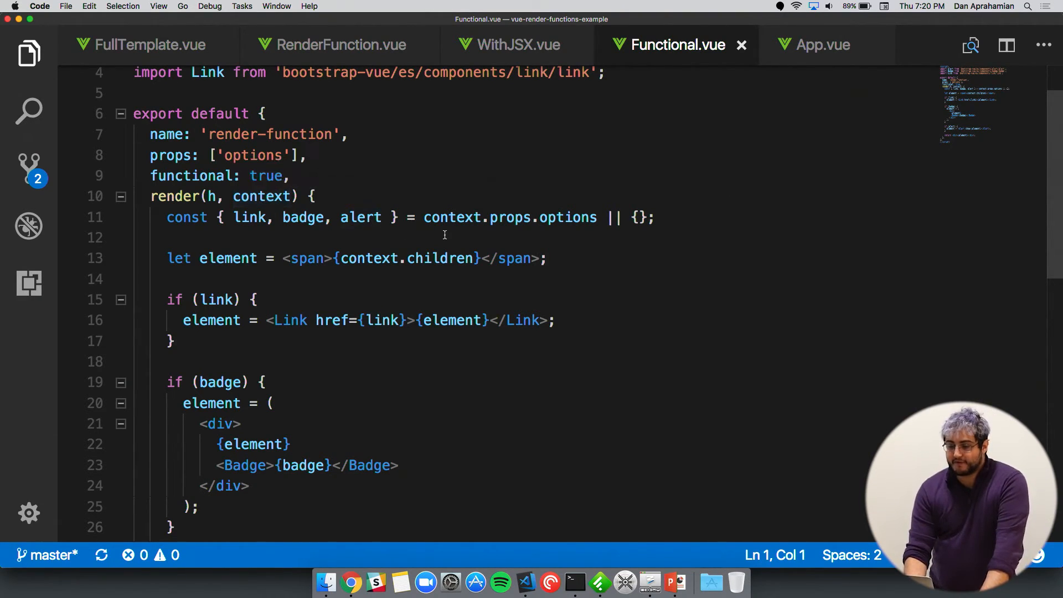
mouse_move(450, 217)
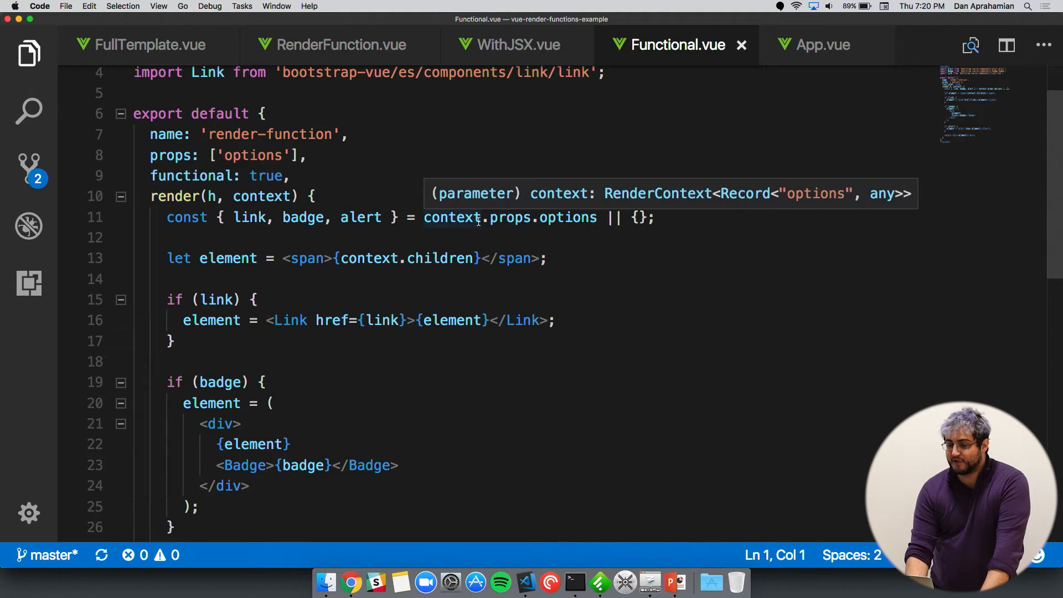
mouse_move(494, 217)
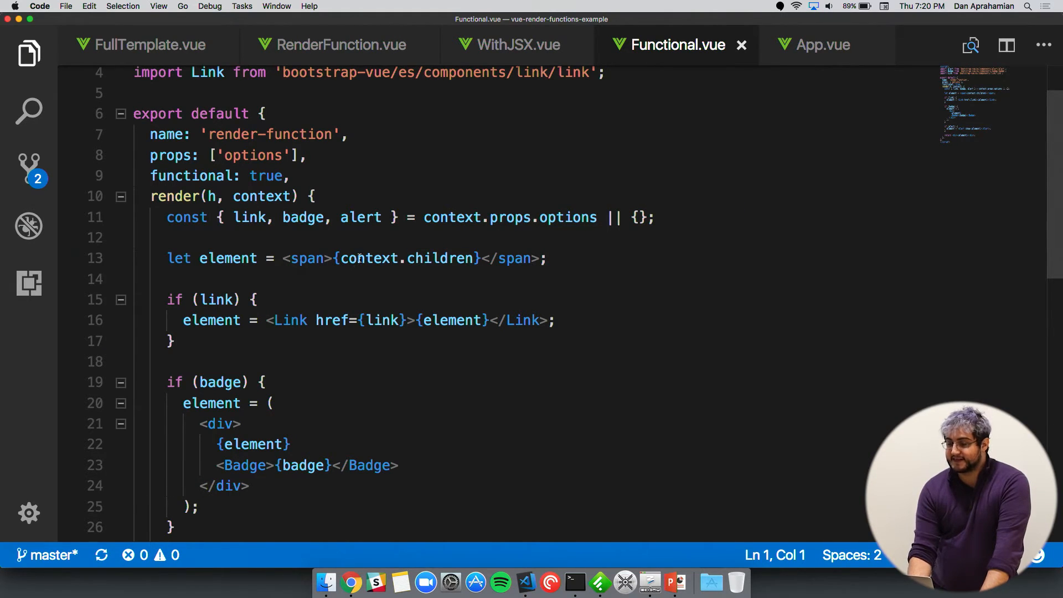
mouse_move(441, 258)
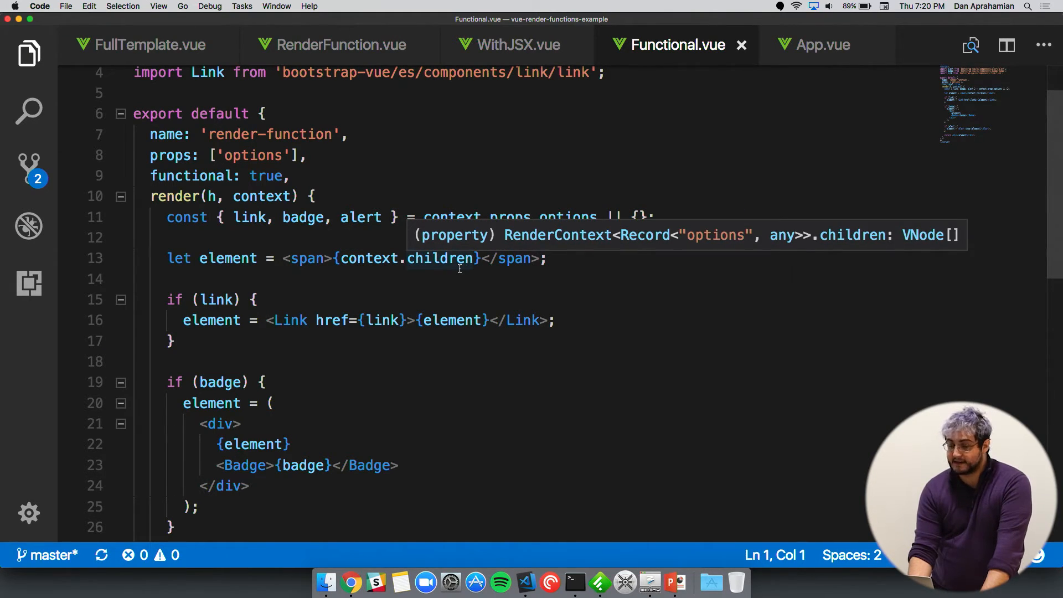
mouse_move(441, 304)
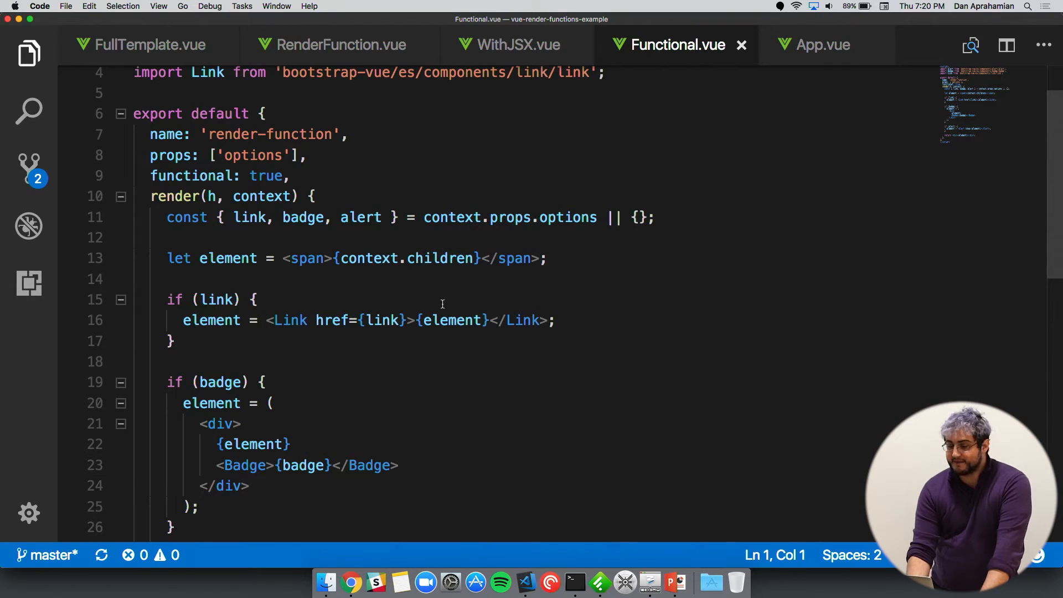
scroll("up", 3)
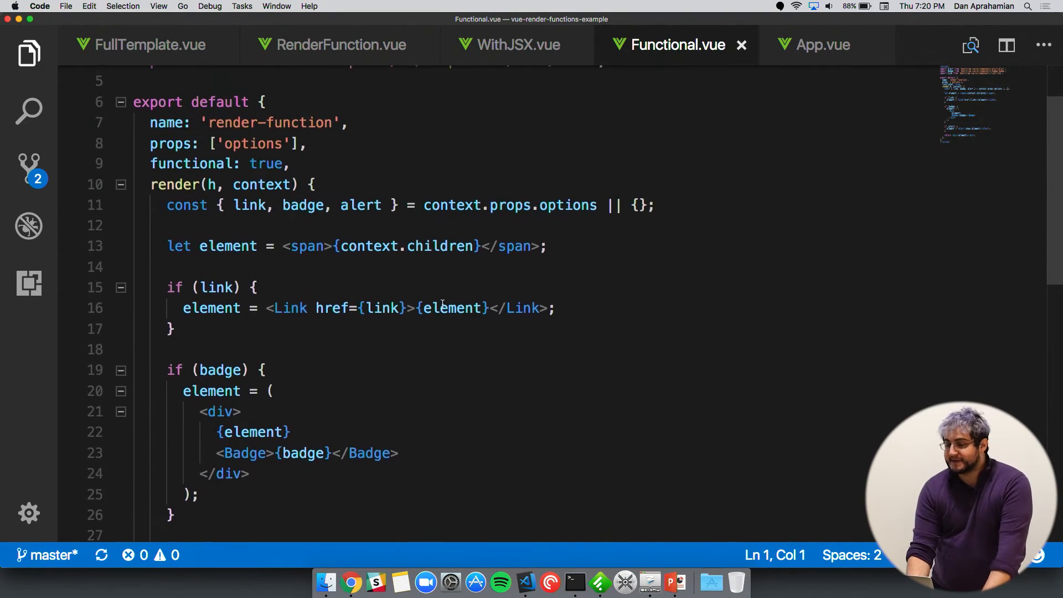
scroll("up", 3)
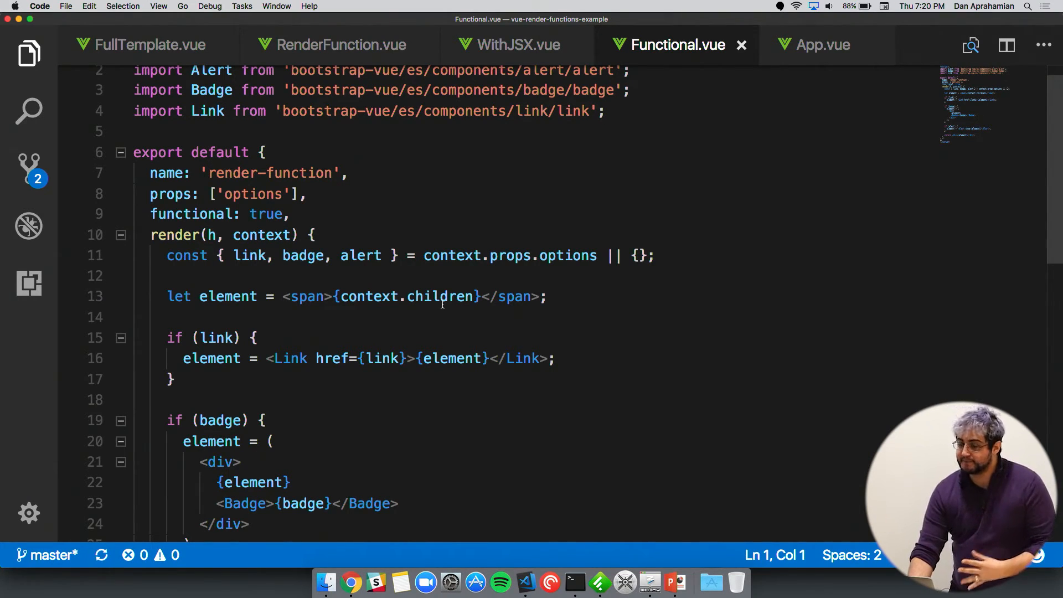
mouse_move(496, 217)
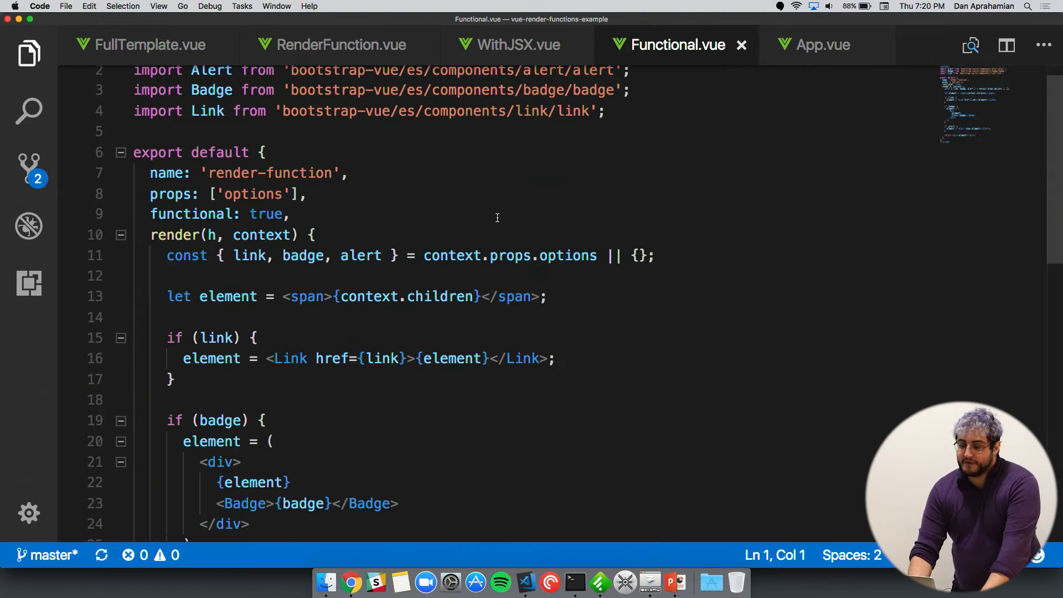
mouse_move(511, 207)
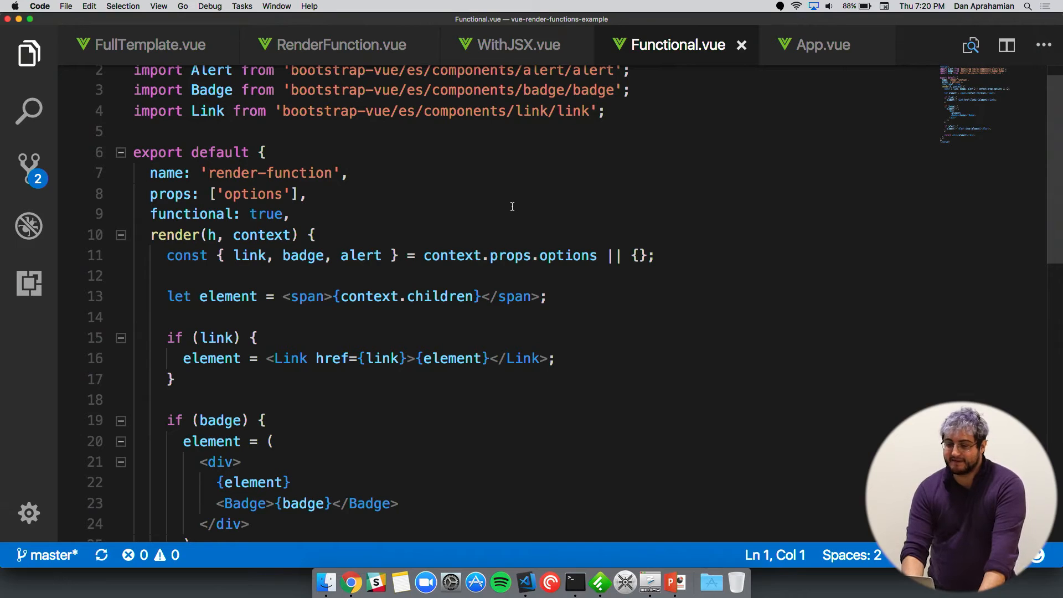
mouse_move(786, 73)
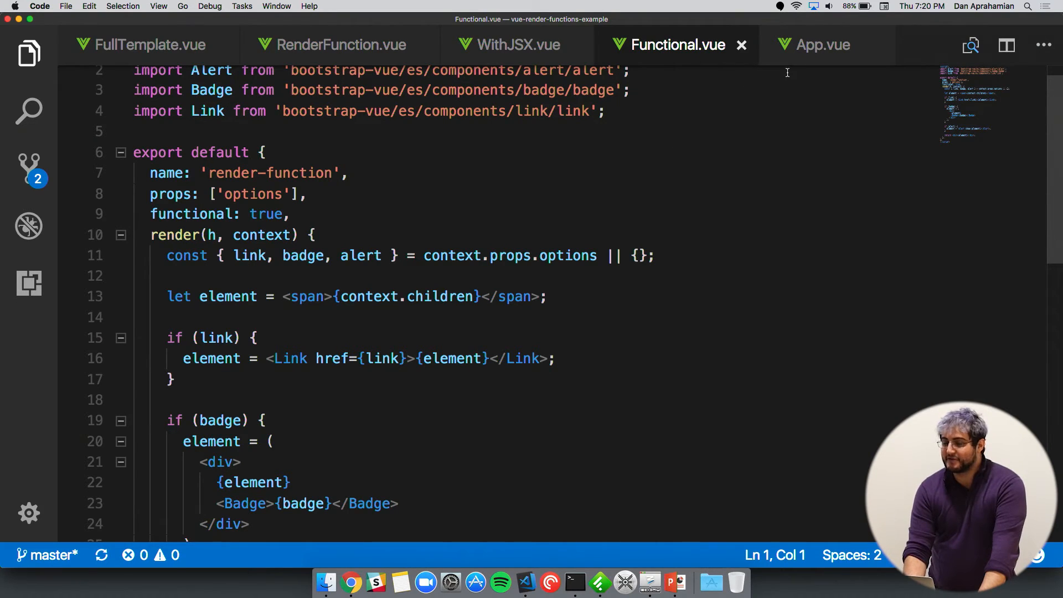
mouse_move(596, 189)
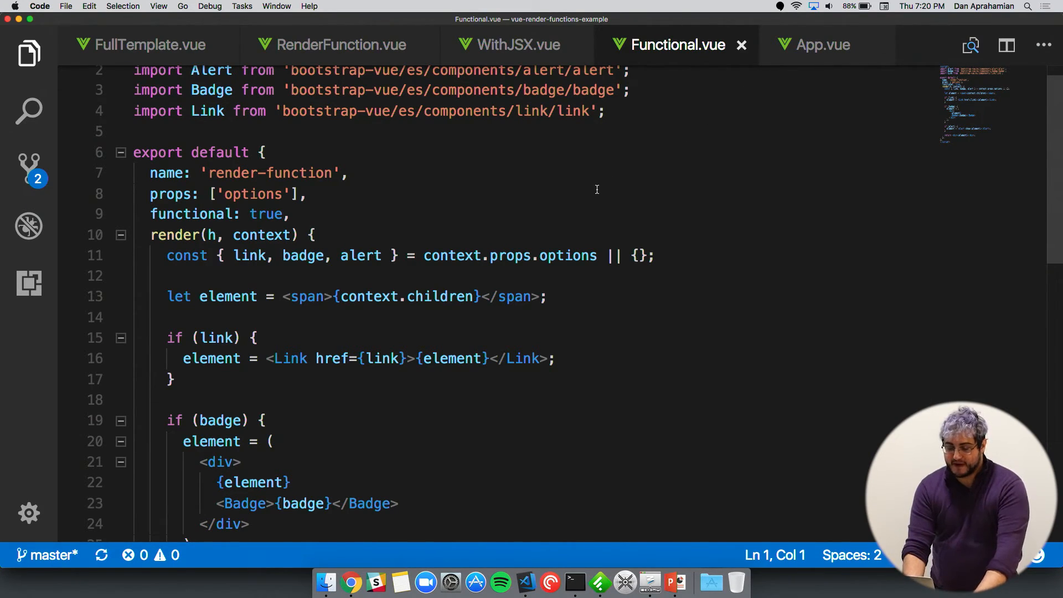
Compare the With JSX and Functional Component tabs in Chrome, then return to VS Code.
left_click(351, 581)
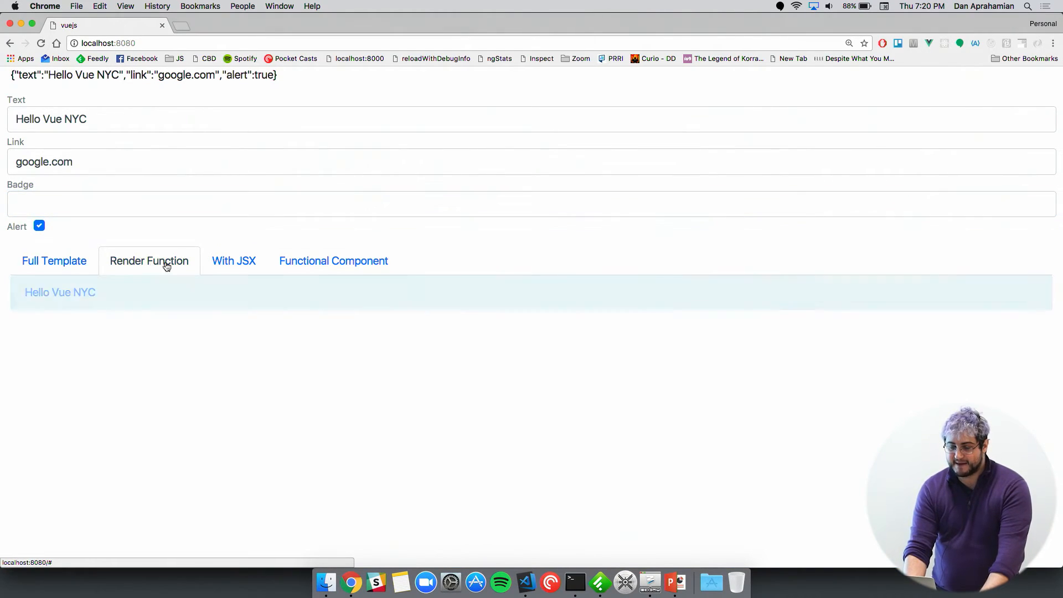
left_click(333, 260)
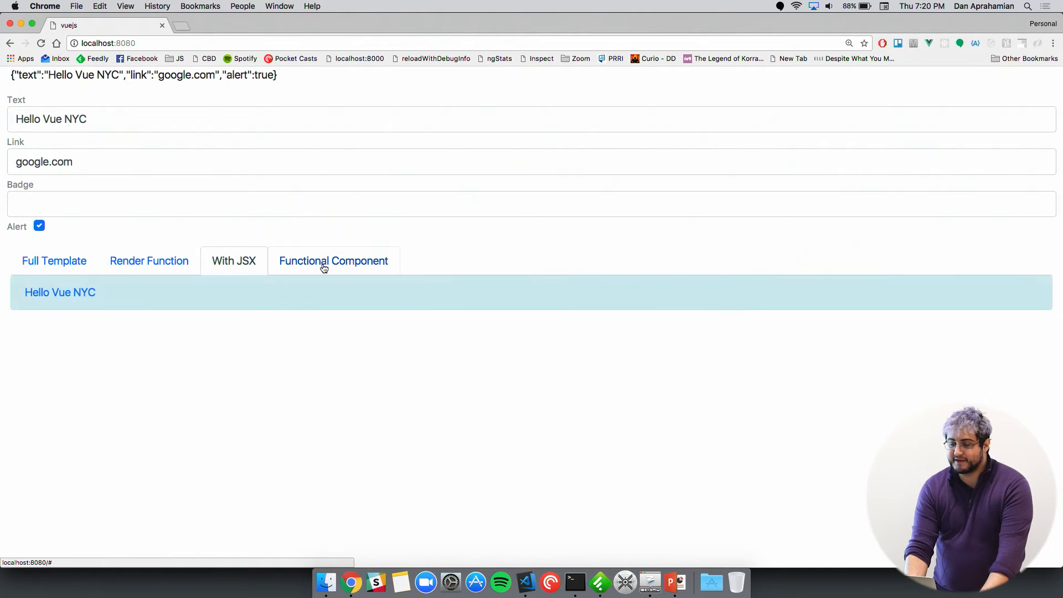
left_click(53, 260)
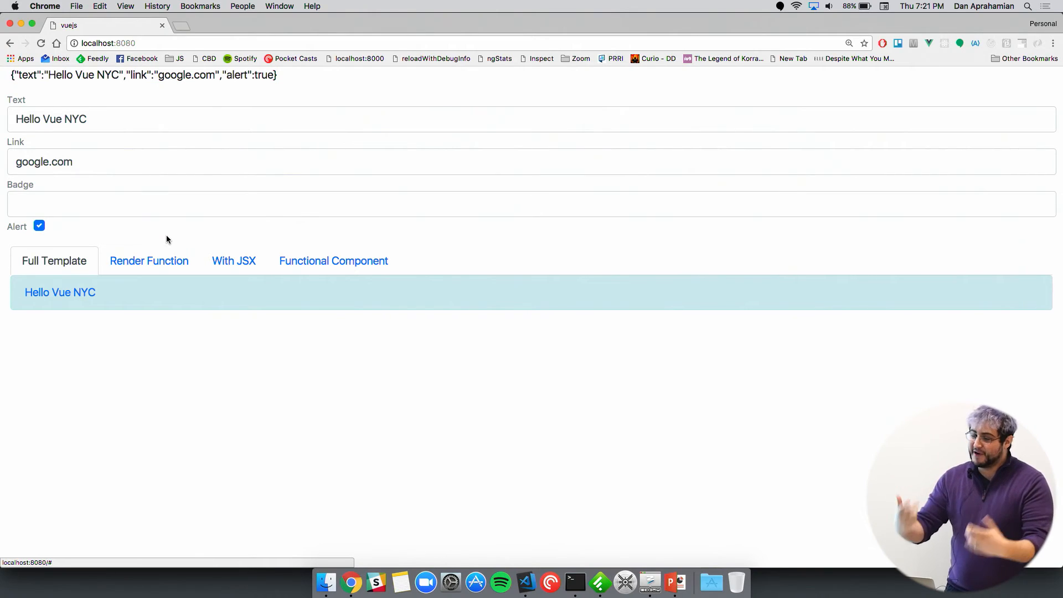
mouse_move(331, 545)
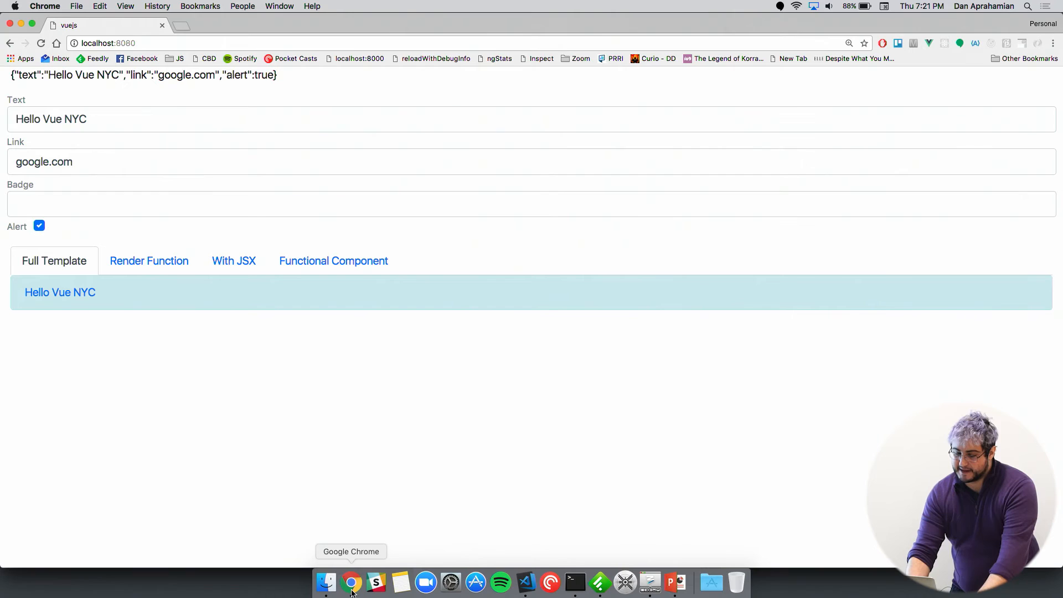
left_click(524, 582)
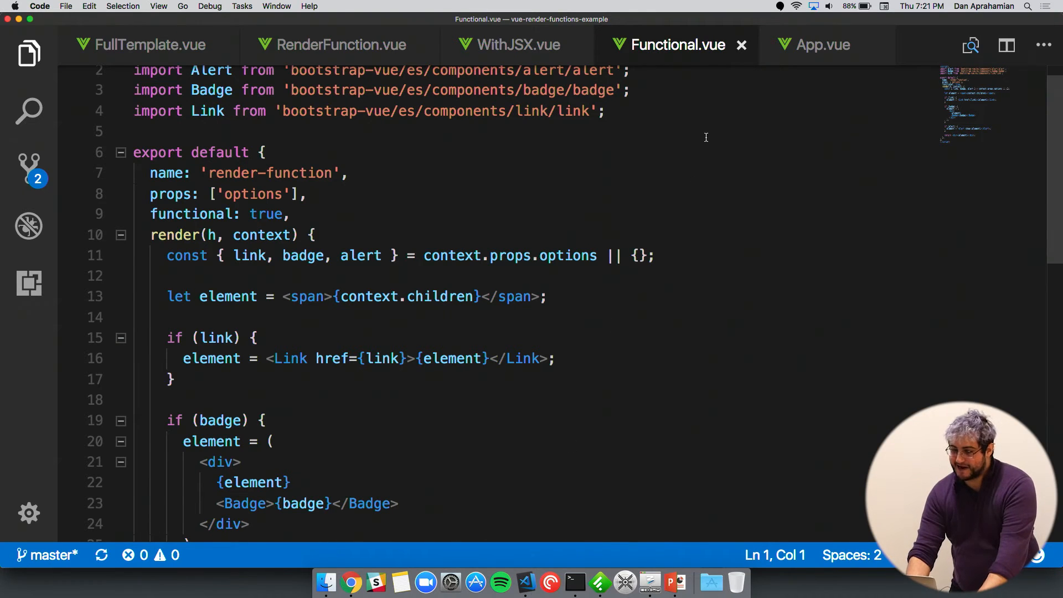
Review App.vue's tabs object and JSX render function mapping tab labels to components.
left_click(820, 44)
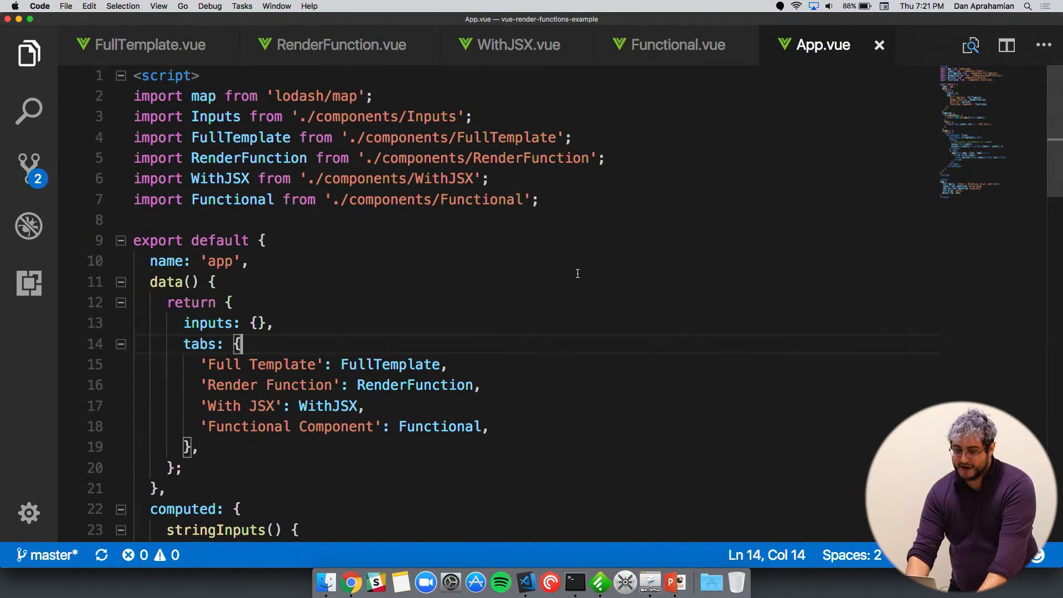
scroll("down", 3)
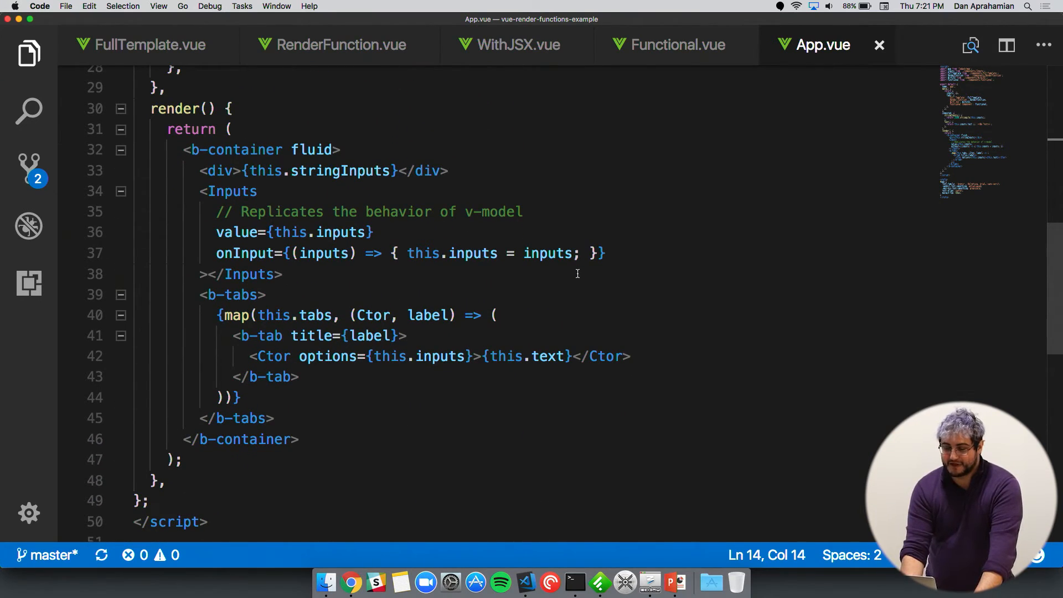
scroll("up", 3)
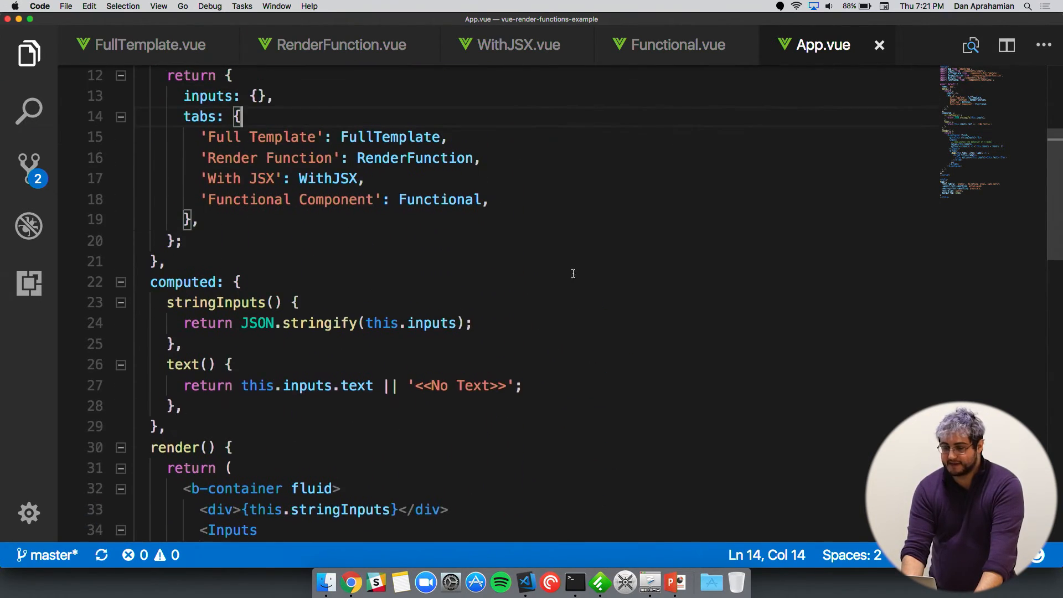
scroll("up", 3)
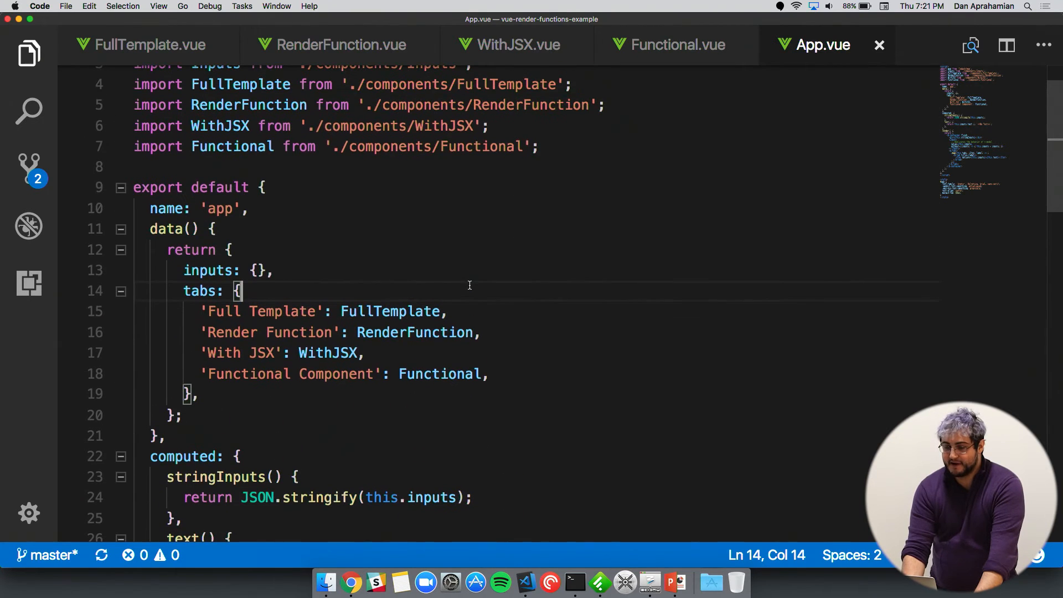
mouse_move(285, 316)
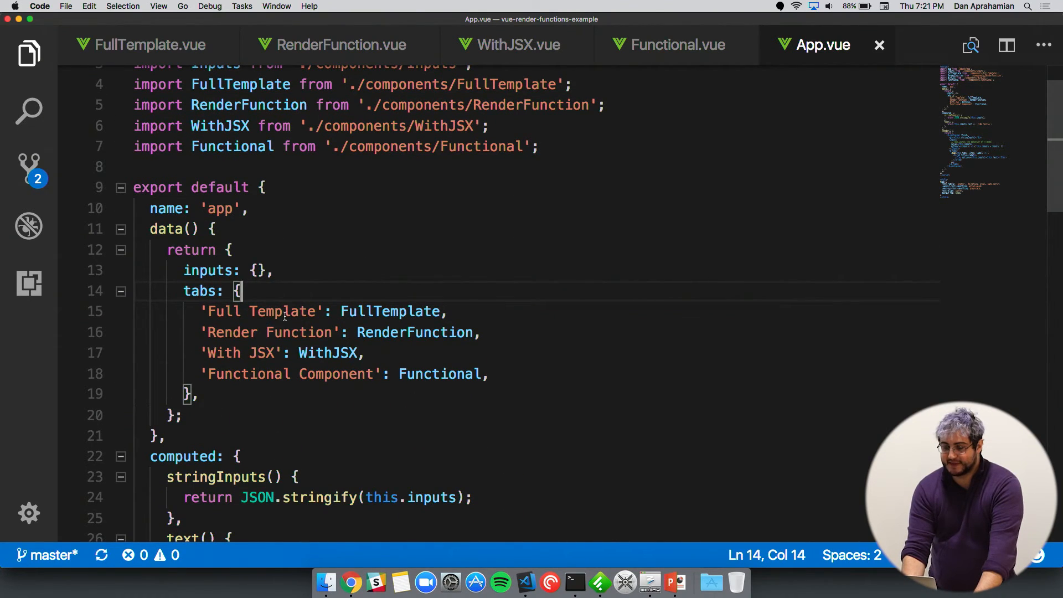
mouse_move(397, 315)
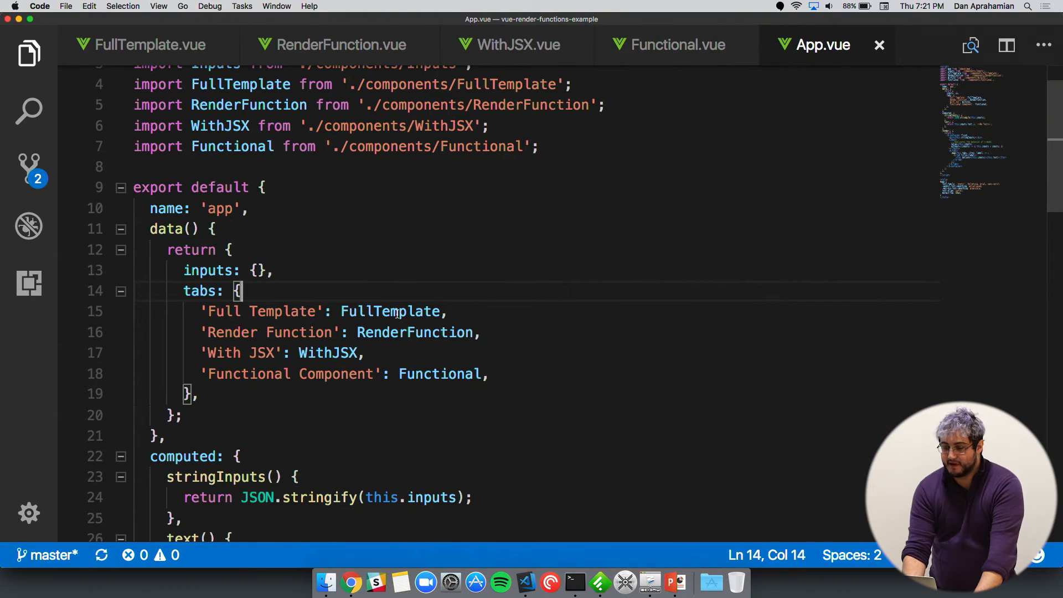
scroll("down", 3)
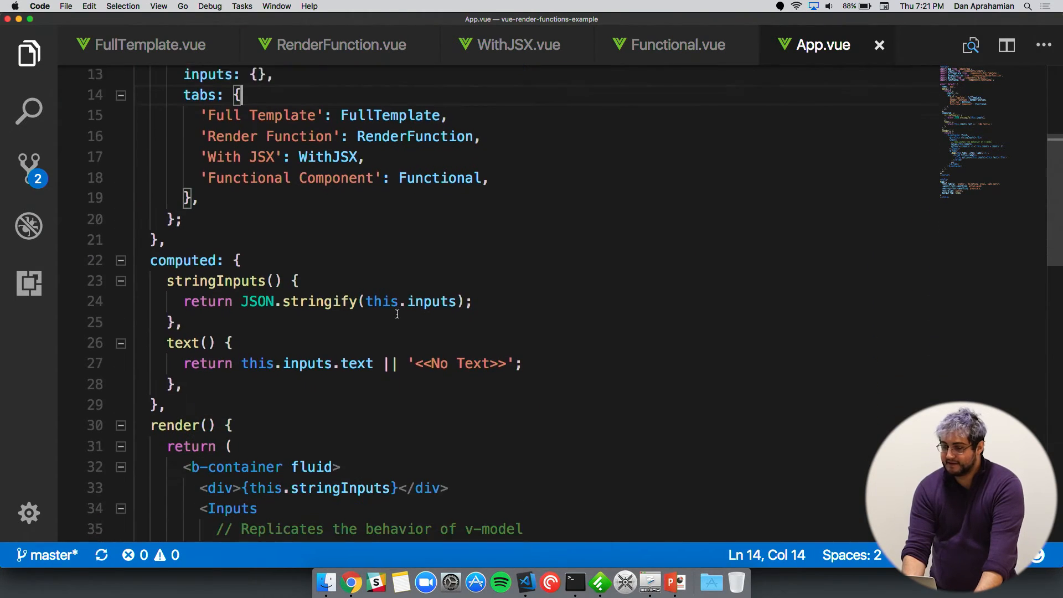
scroll("down", 3)
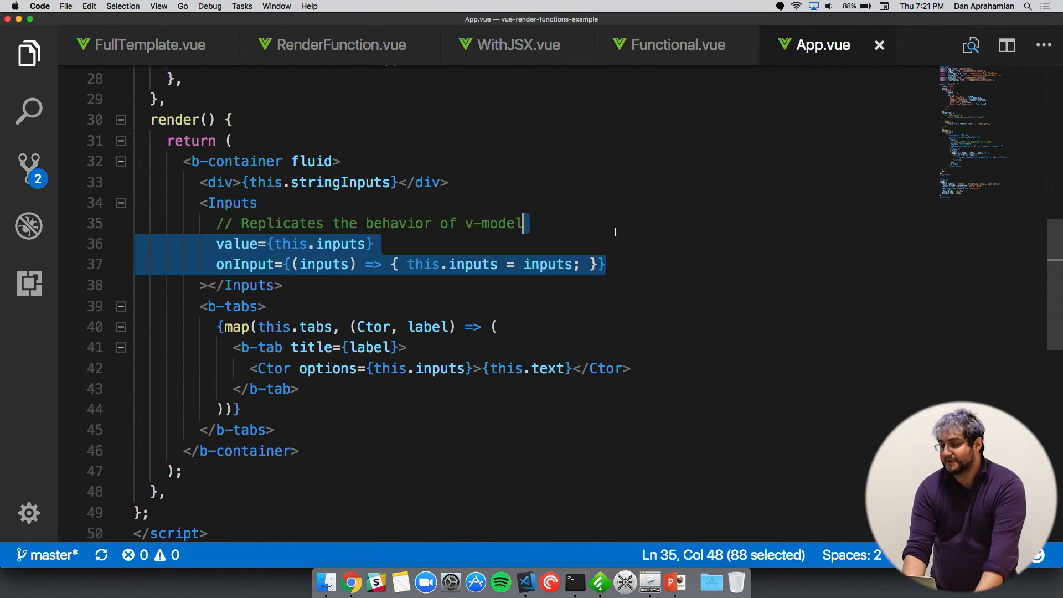
mouse_move(536, 255)
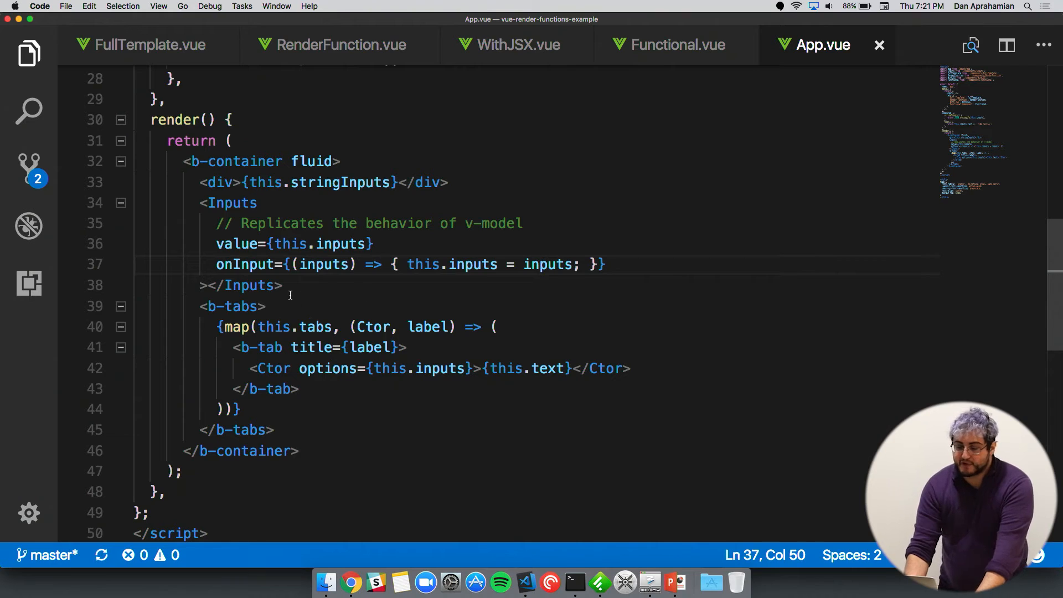
mouse_move(237, 327)
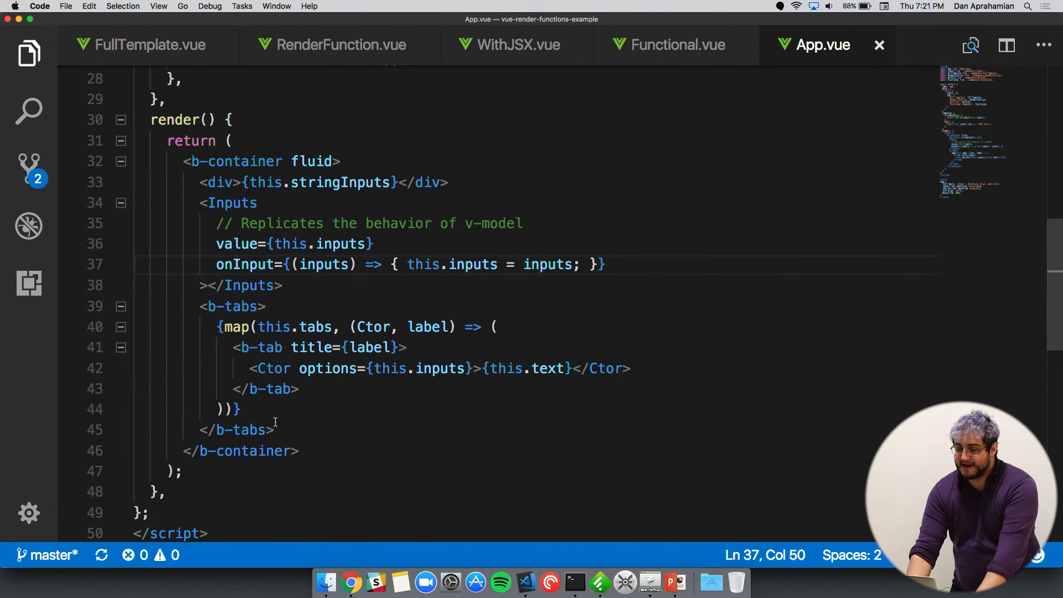
mouse_move(272, 410)
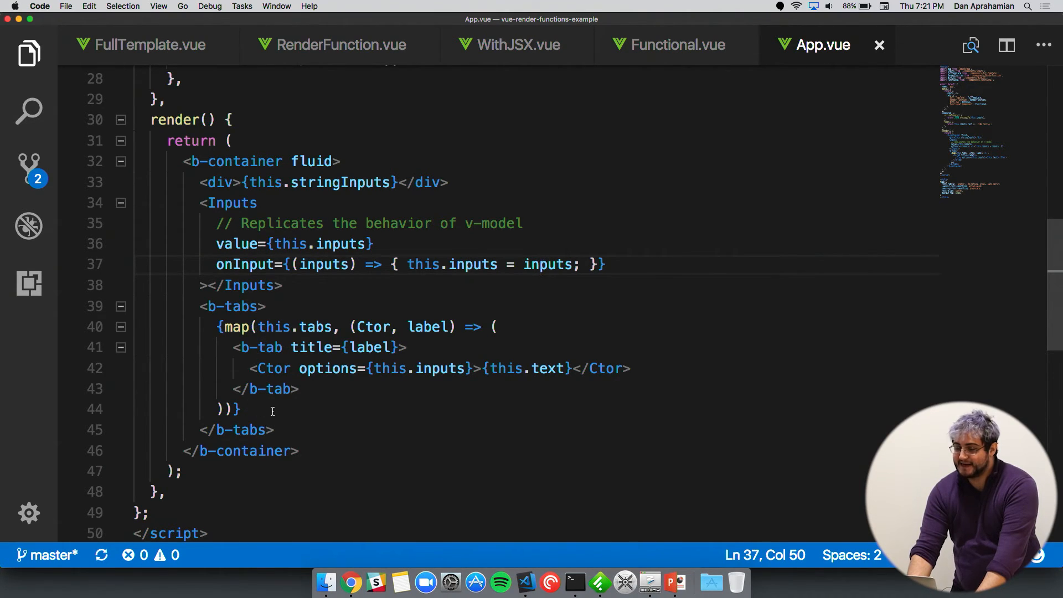
scroll("up", 3)
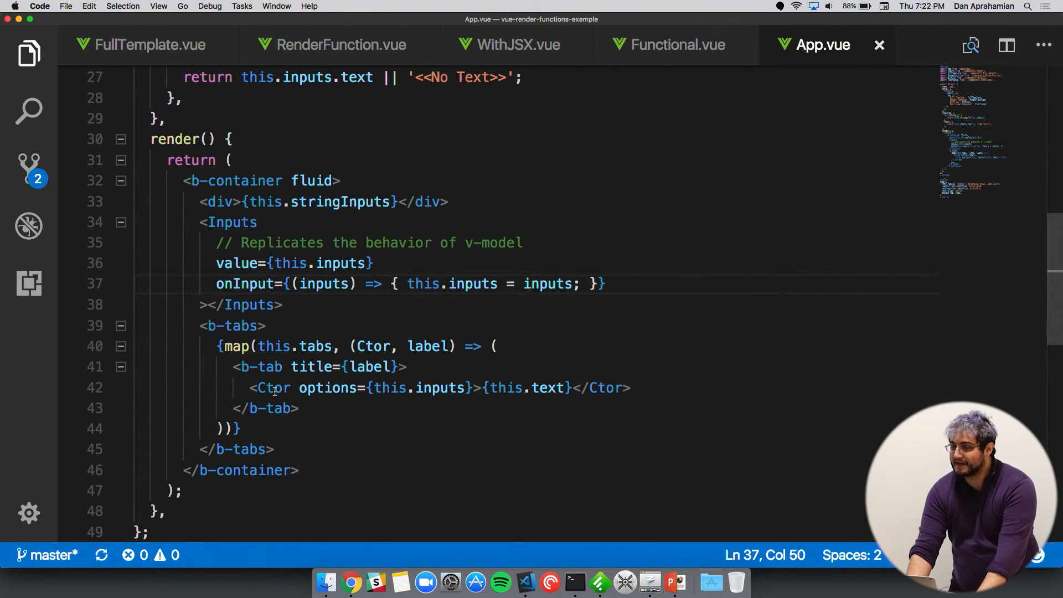
scroll("down", 3)
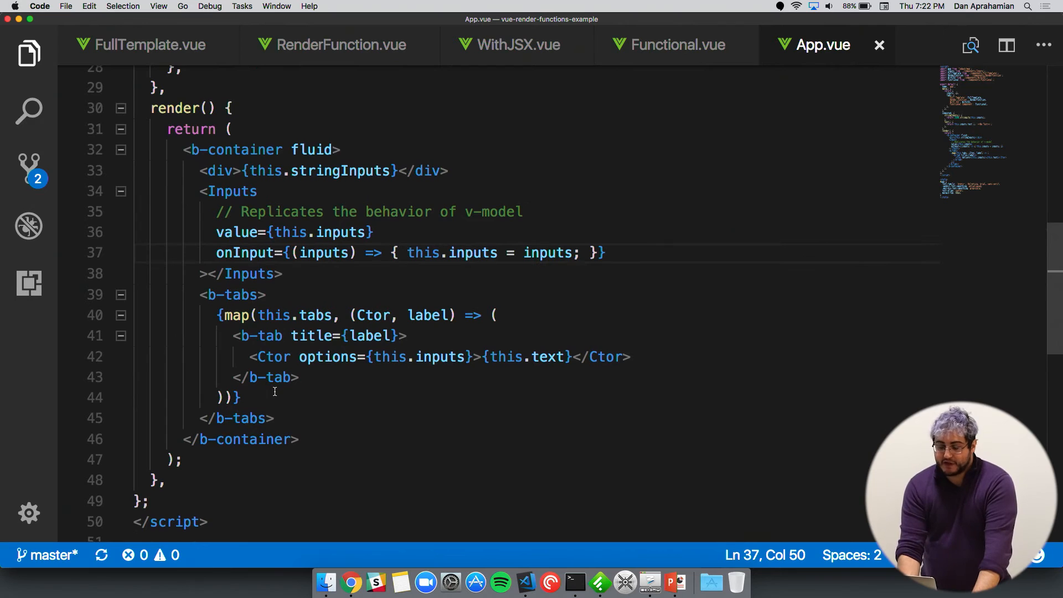
scroll("down", 3)
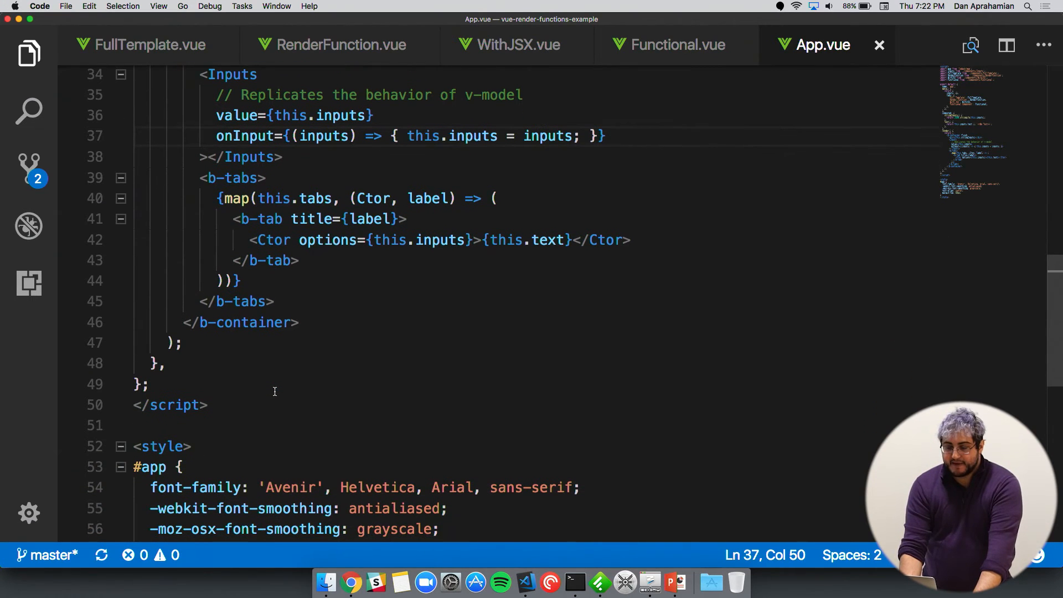
scroll("up", 3)
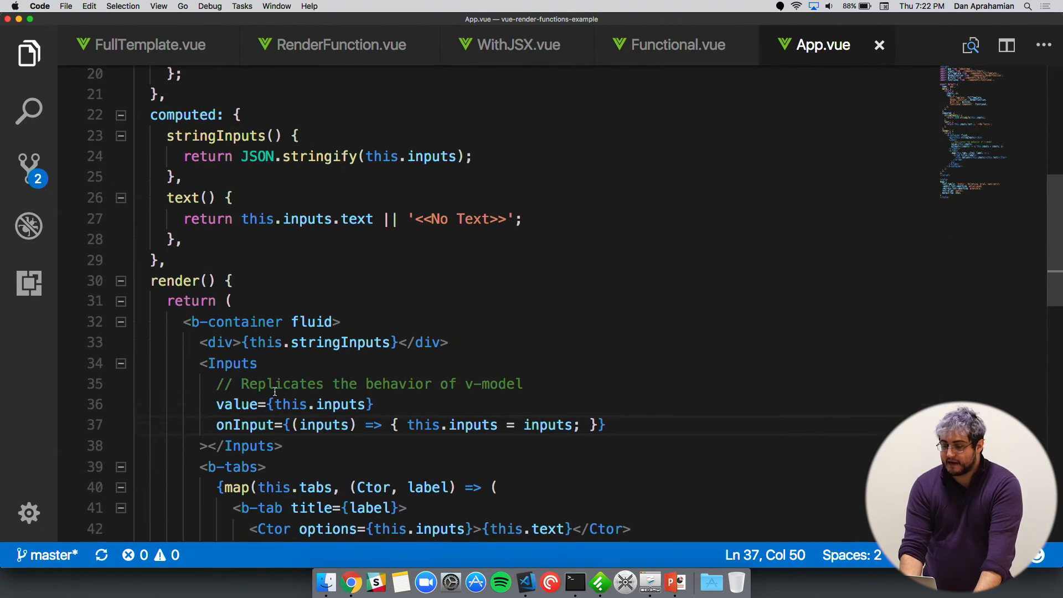
scroll("up", 3)
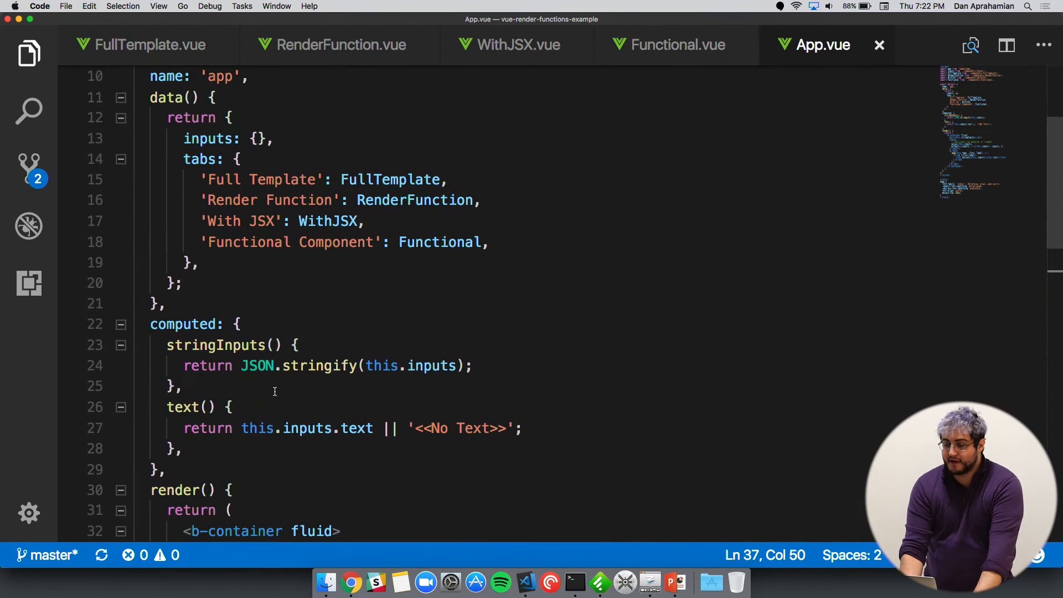
scroll("up", 3)
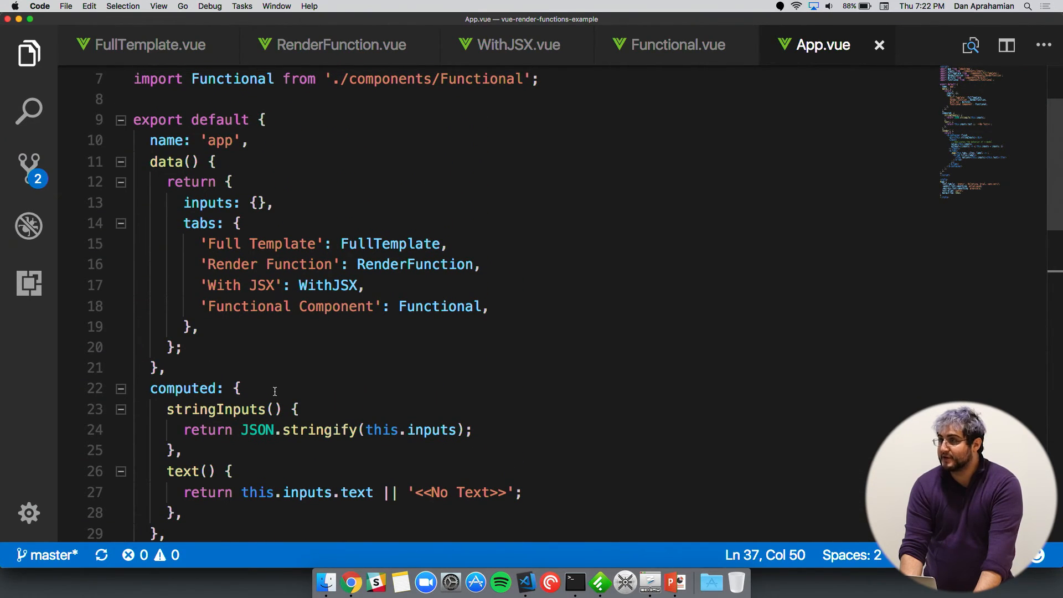
scroll("up", 3)
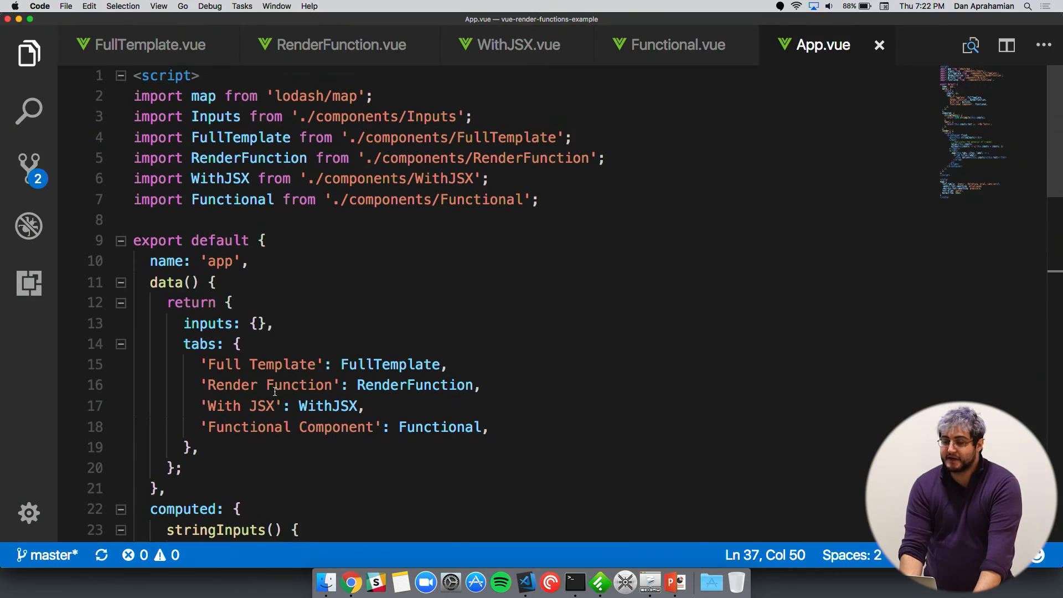
mouse_move(351, 581)
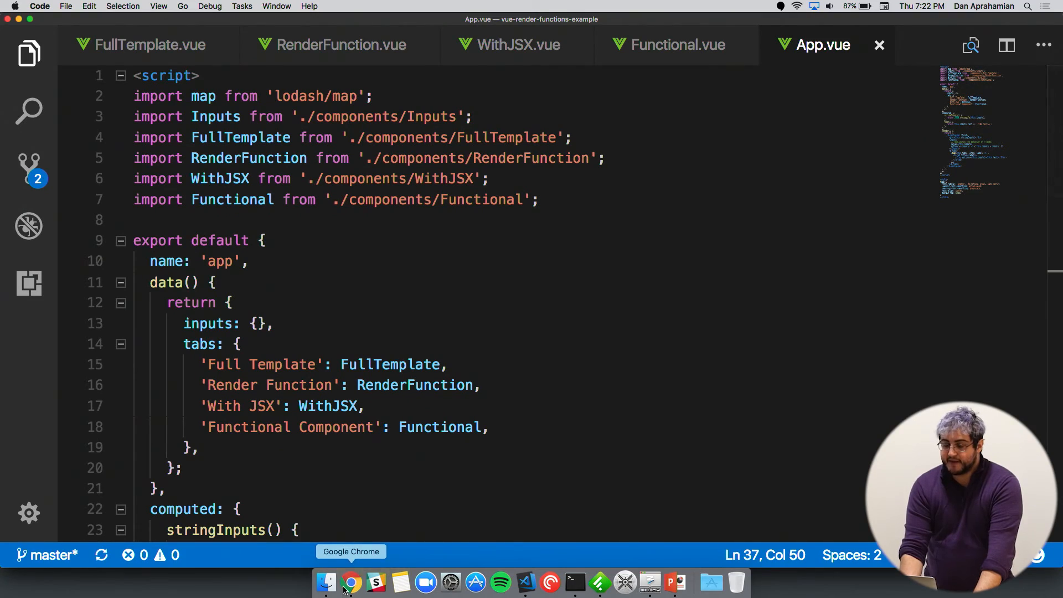